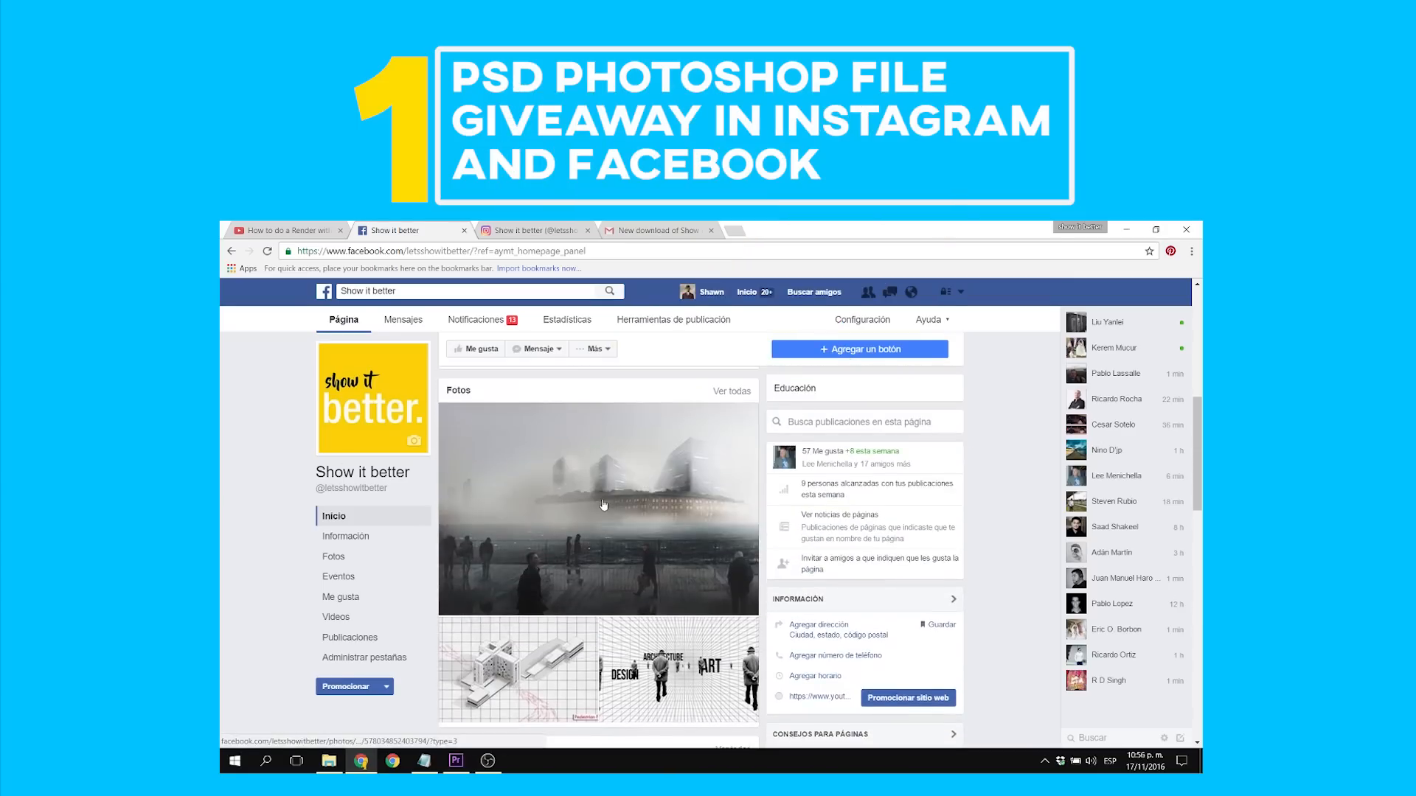
Scroll the Show it better Facebook feed down to the PSD giveaway contest post
scroll(down, 3)
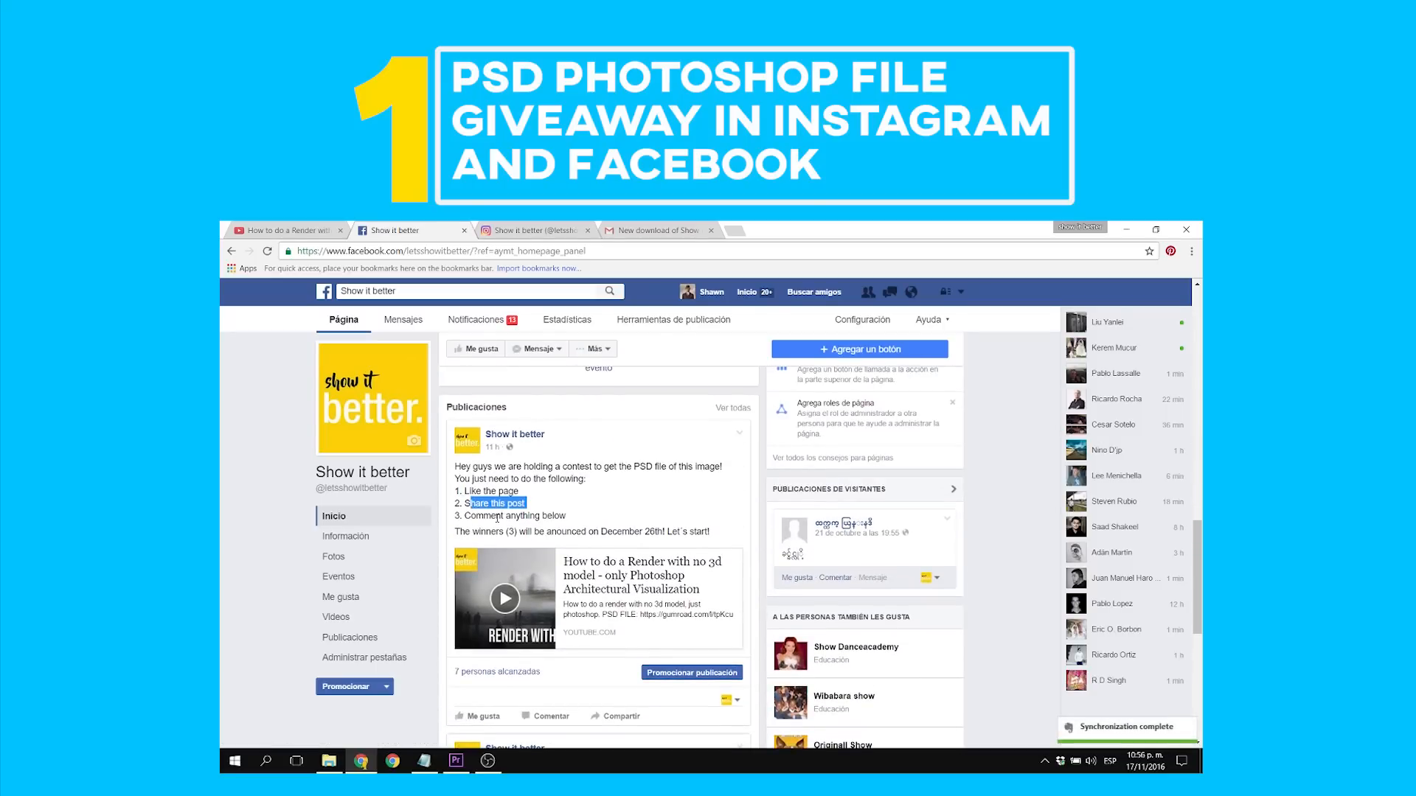
scroll(down, 3)
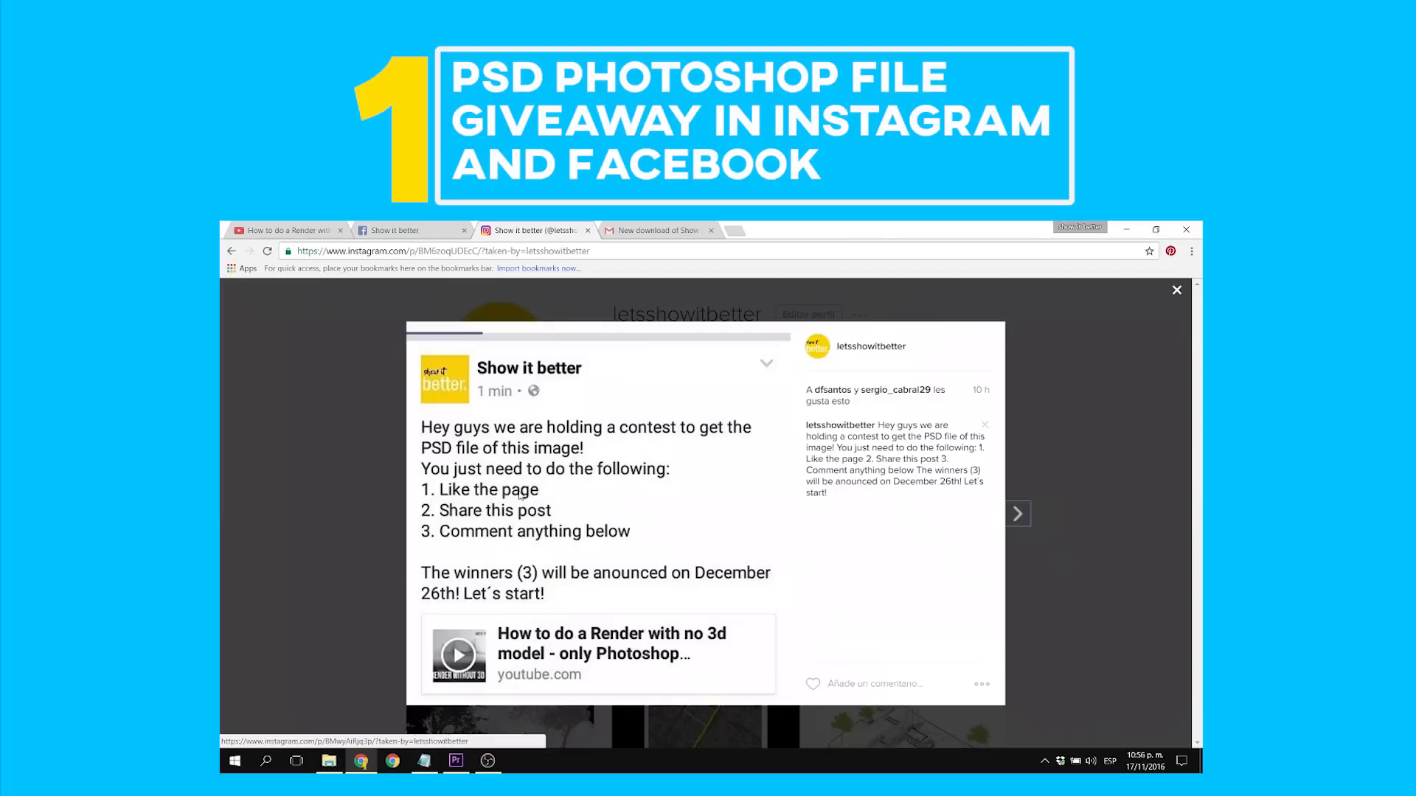
Open the giveaway contest post on the letsshowitbetter Instagram profile
click(1176, 289)
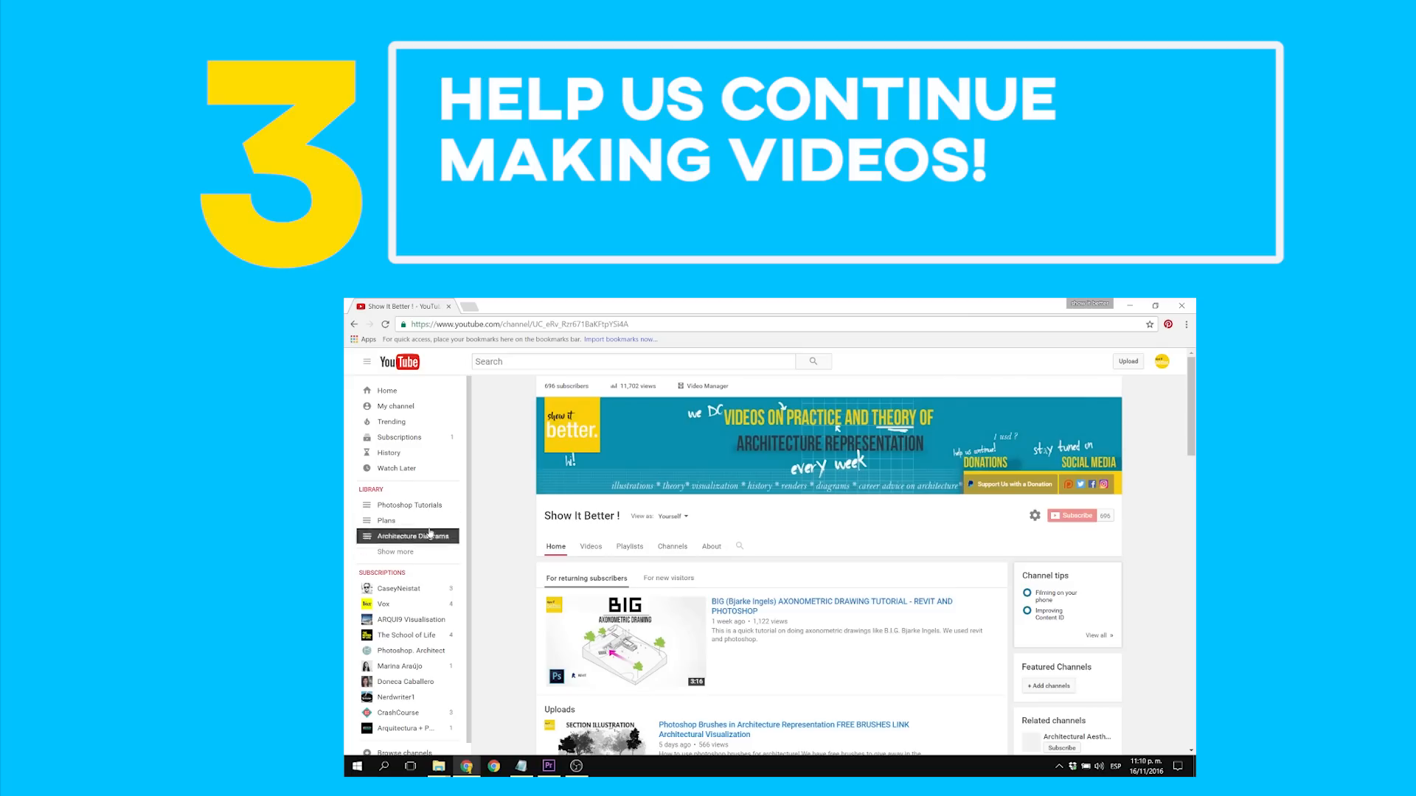
Load the Show It Better YouTube channel in a new incognito window
click(1186, 324)
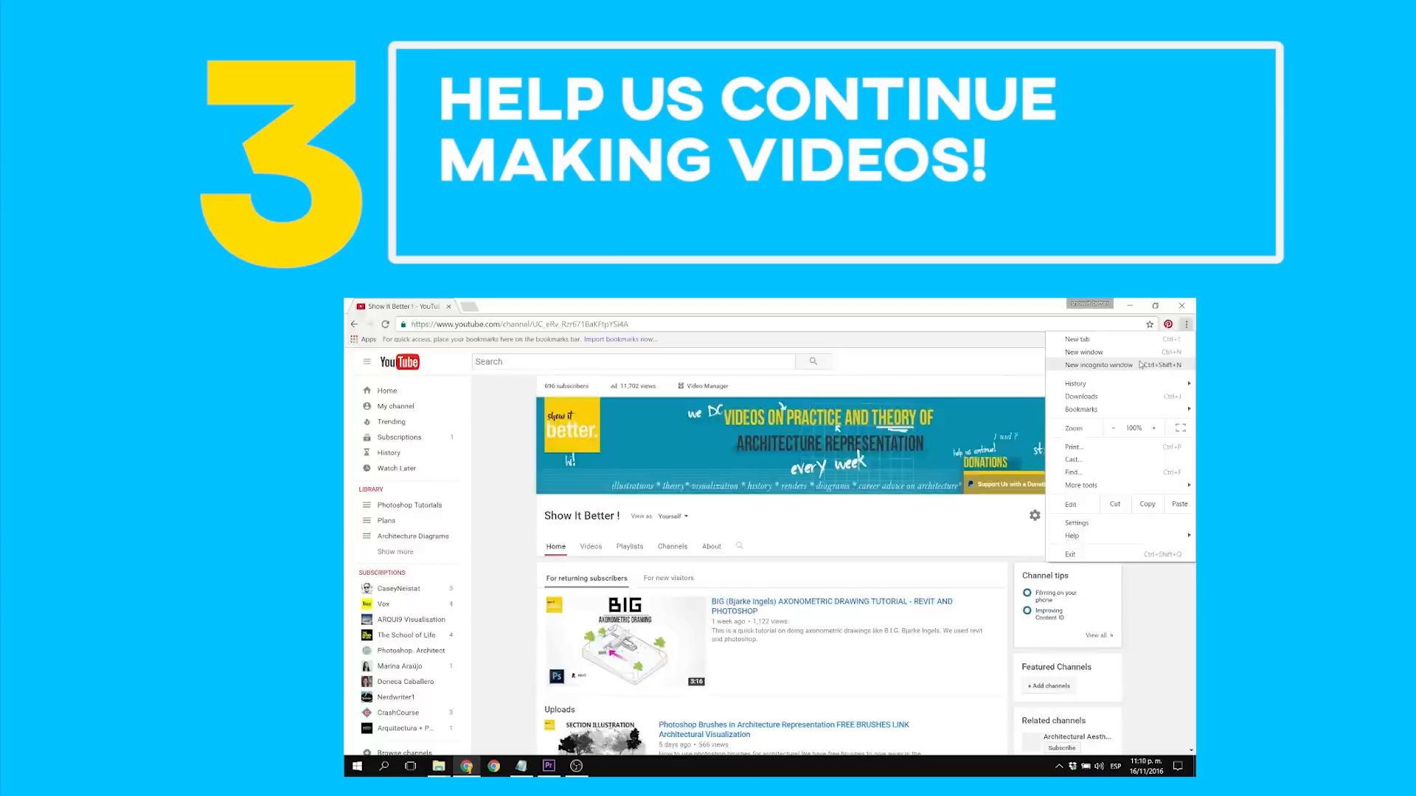
click(1098, 364)
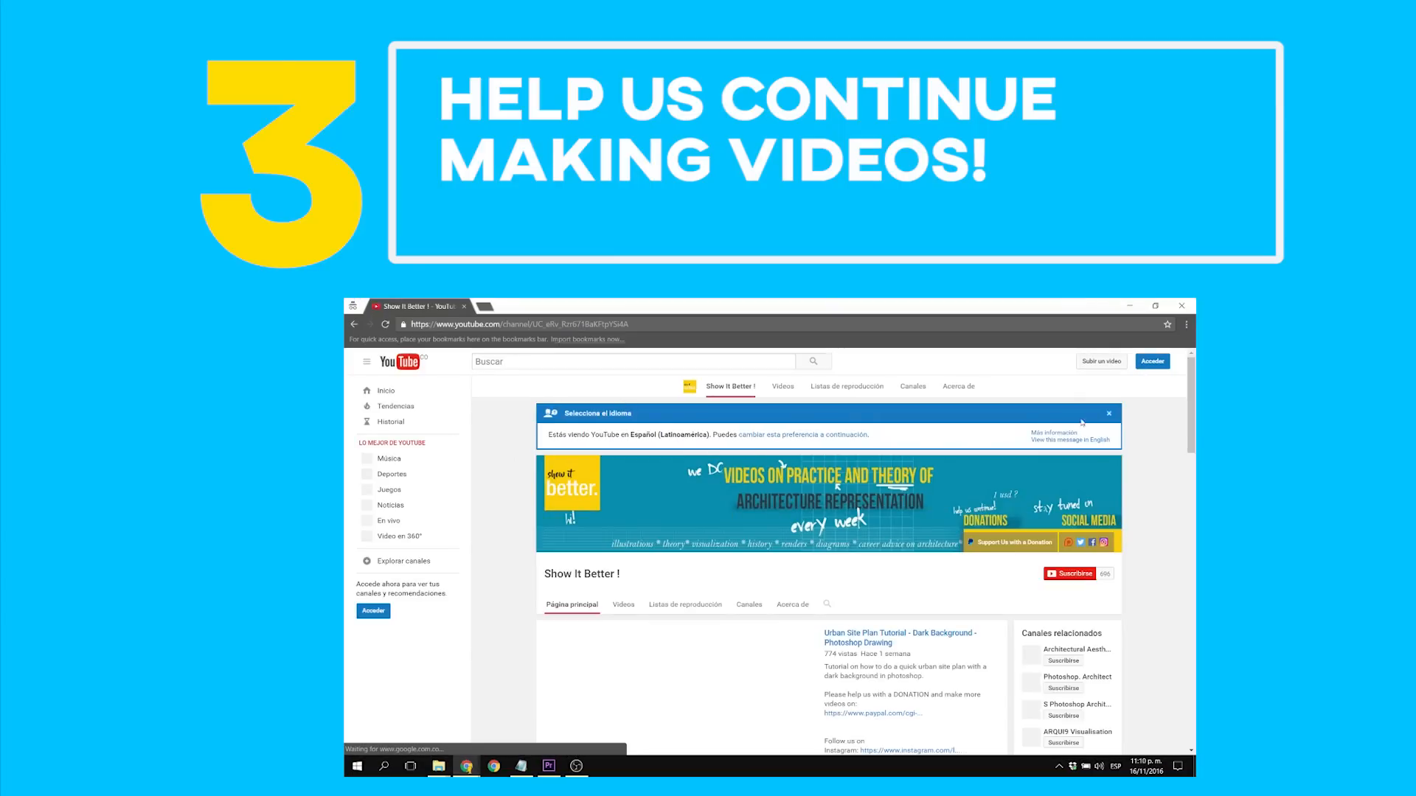
scroll(down, 3)
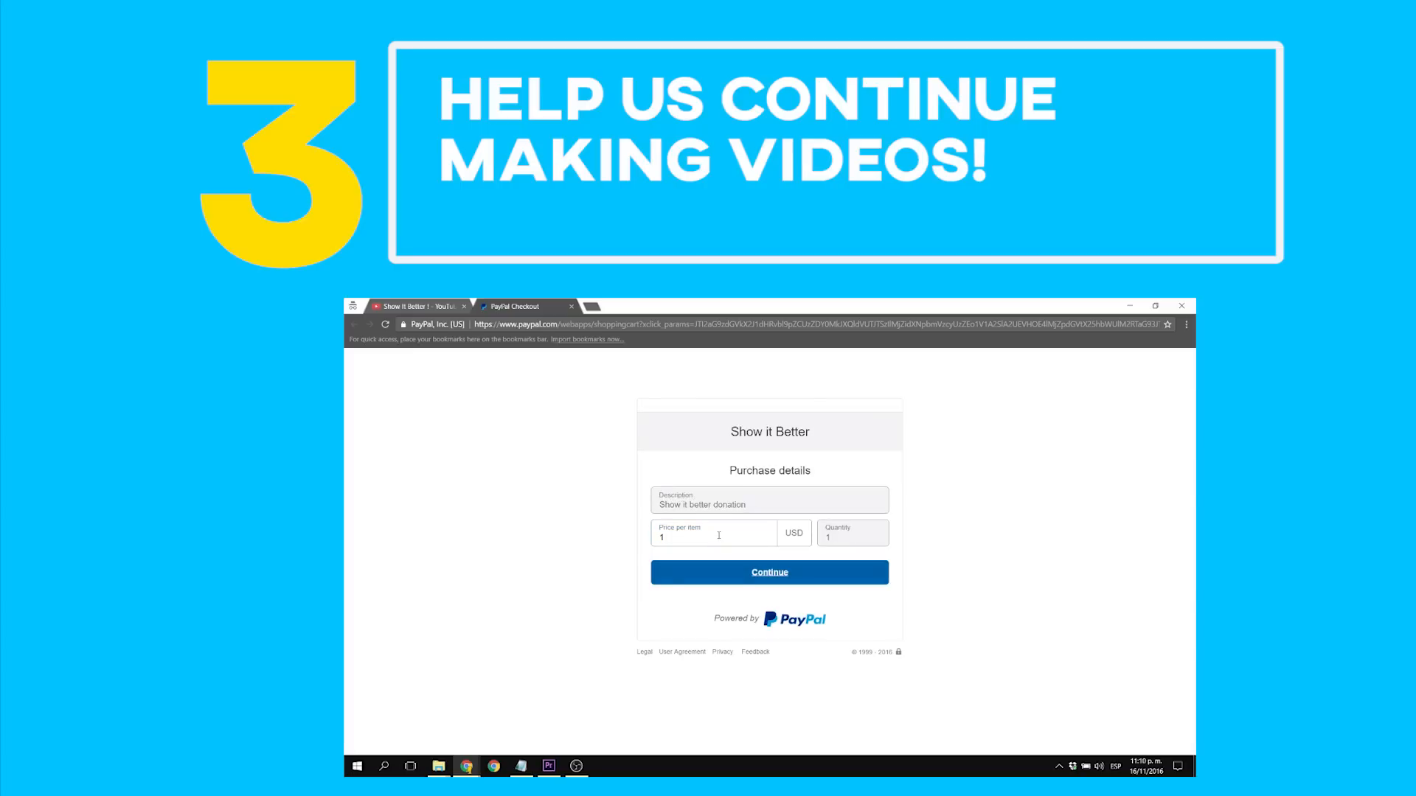
Change the PayPal price per item to 10 USD and continue
text(0)
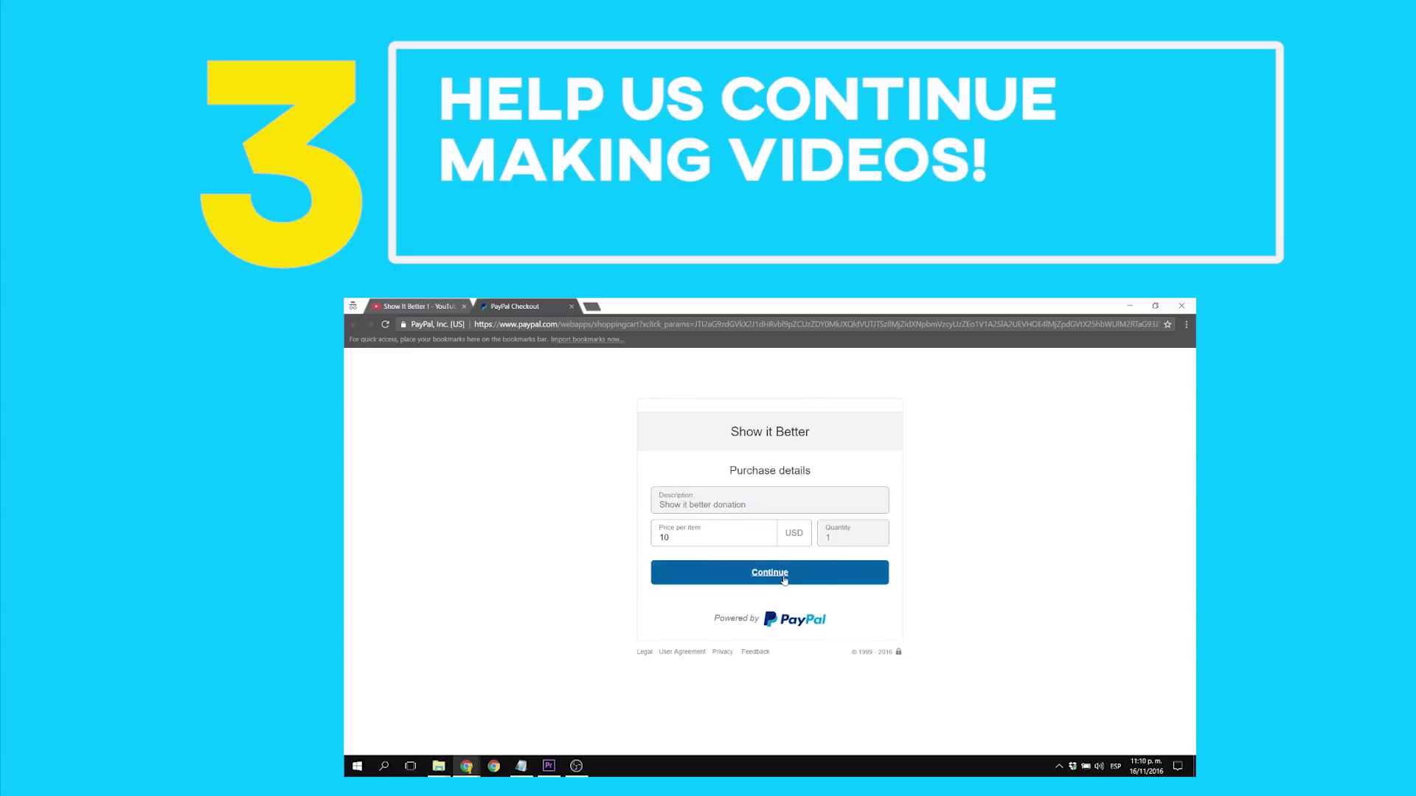
click(770, 573)
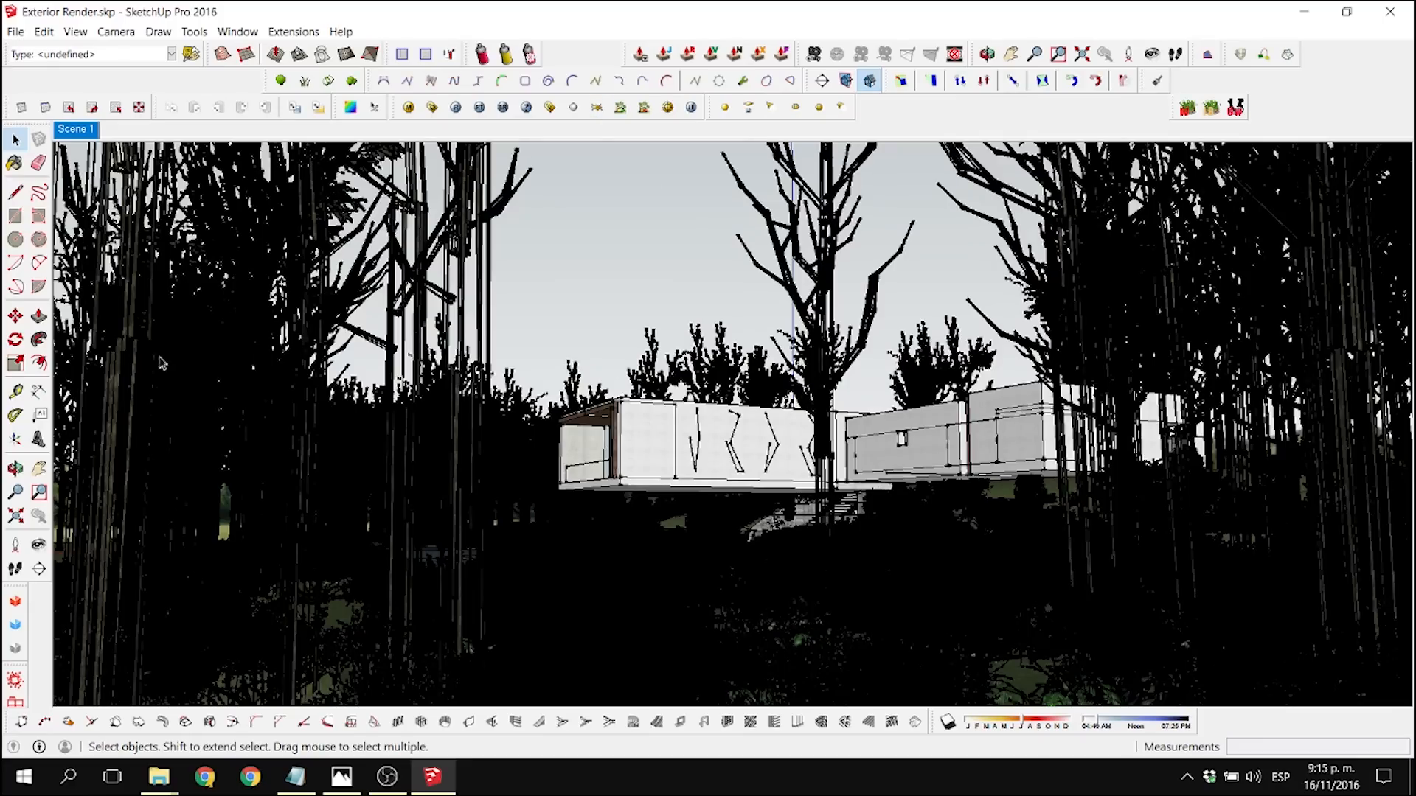
mouse_move(907, 518)
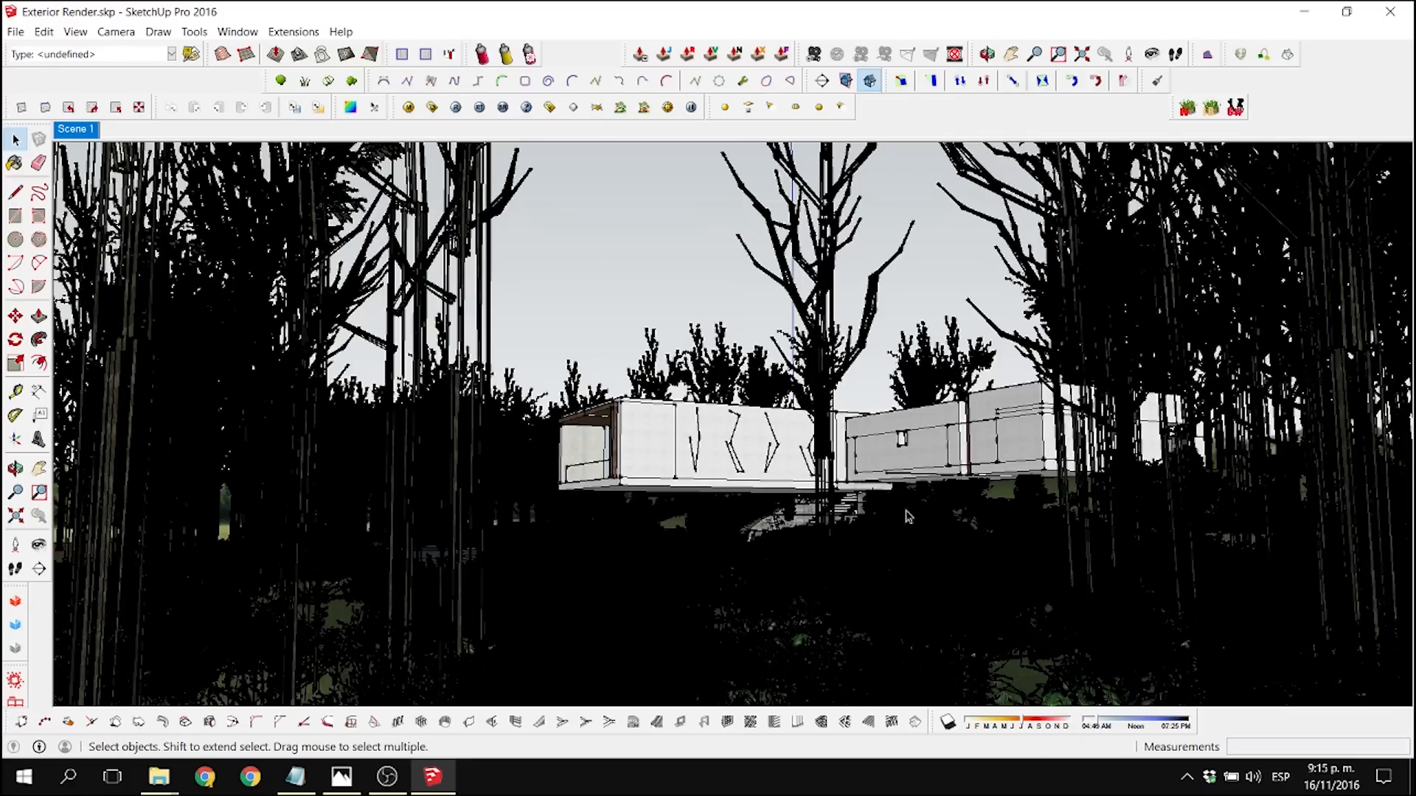
Orbit out from Scene 1 to an overview of terrain, house and tree backdrops
click(14, 468)
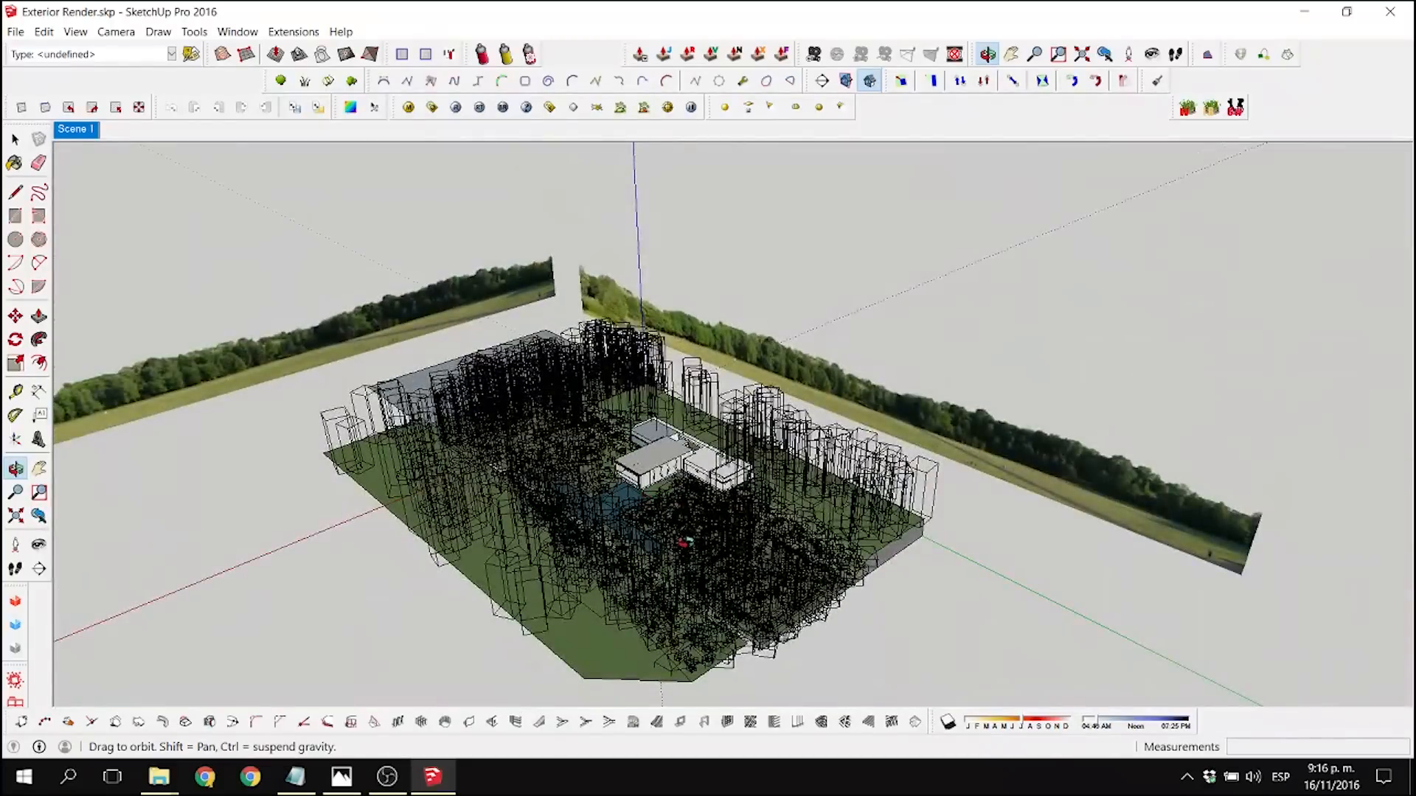
Start a new model with a grass-painted rectangle, forest image planes and Fur_tools toolbar
click(13, 139)
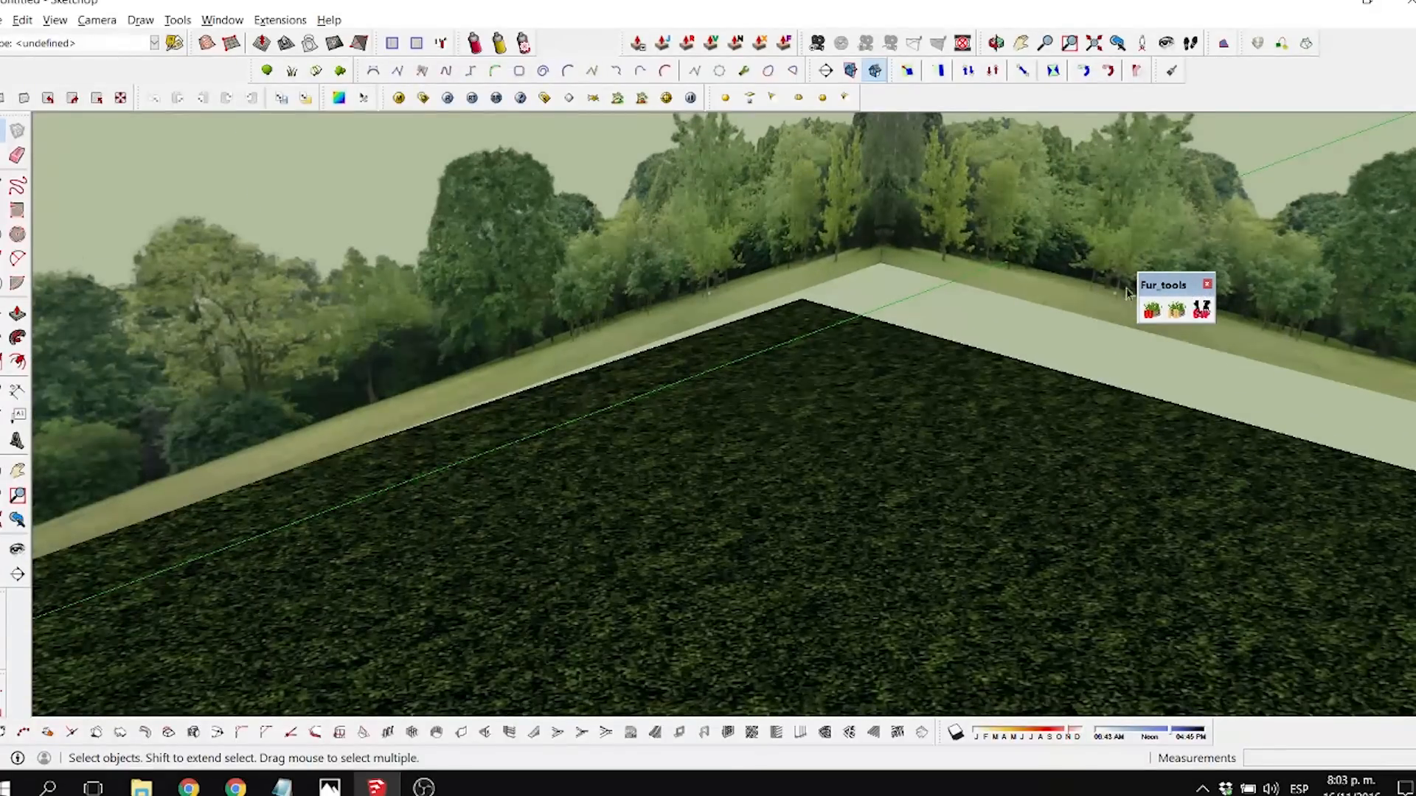
mouse_move(1175, 311)
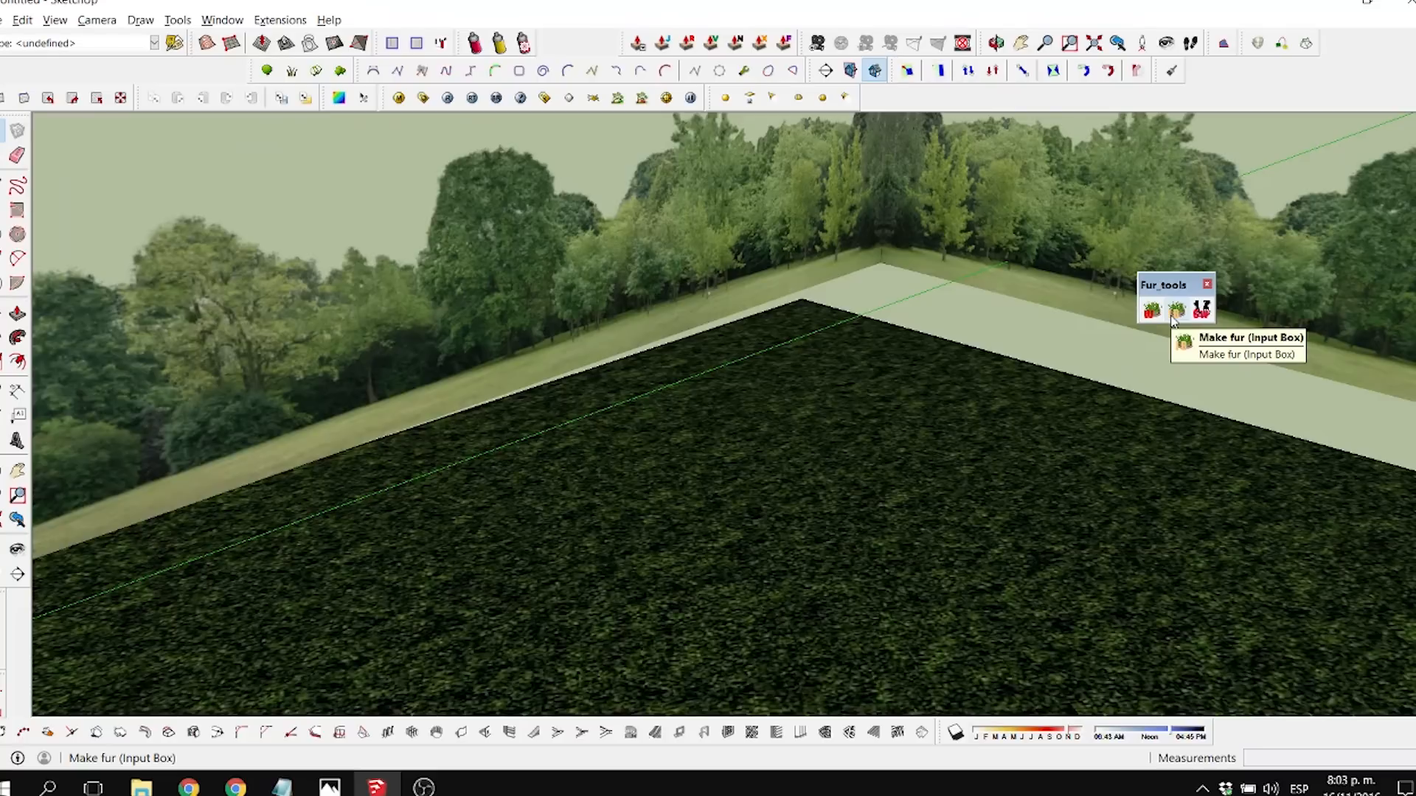
mouse_move(1199, 307)
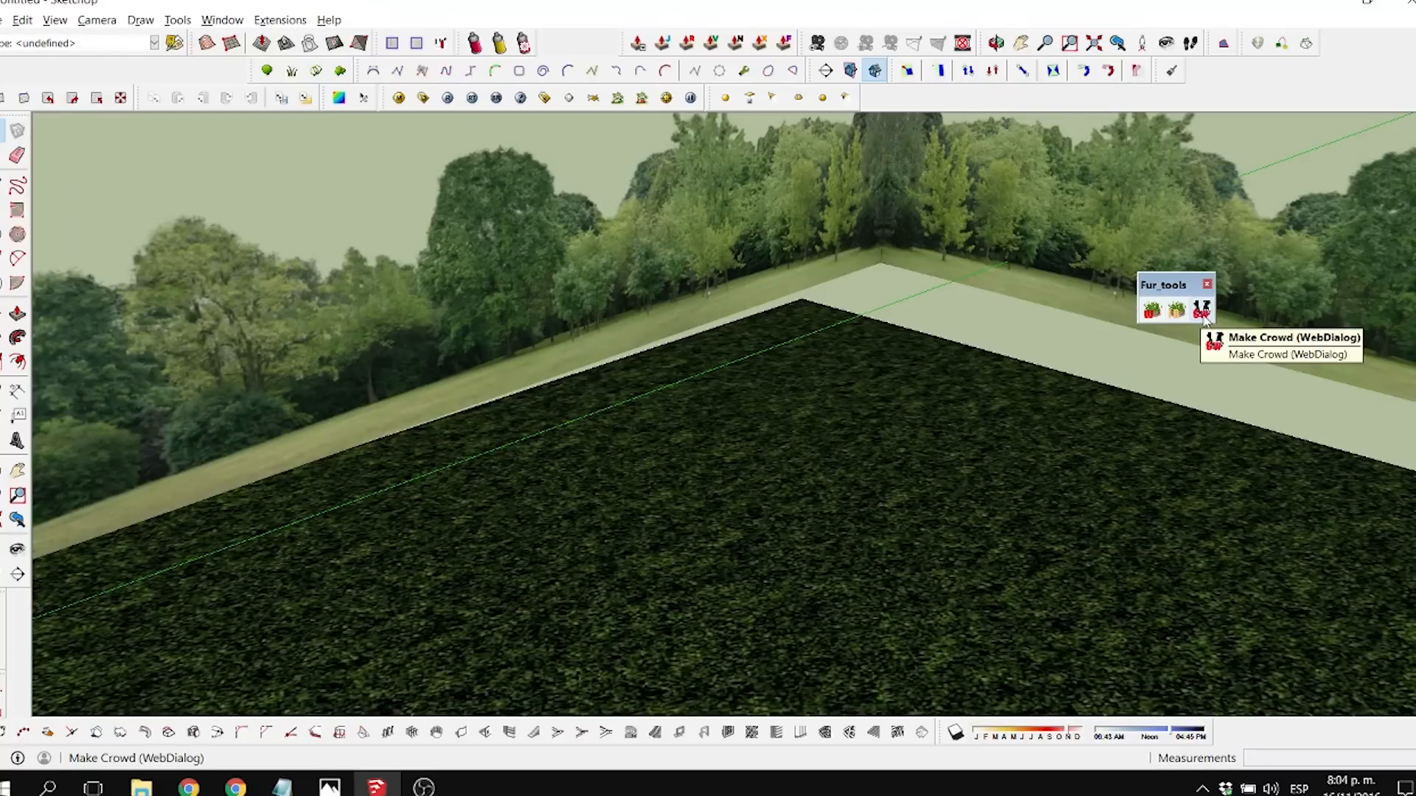
Review the Make Crowd placement settings dialog, then close it
click(1201, 307)
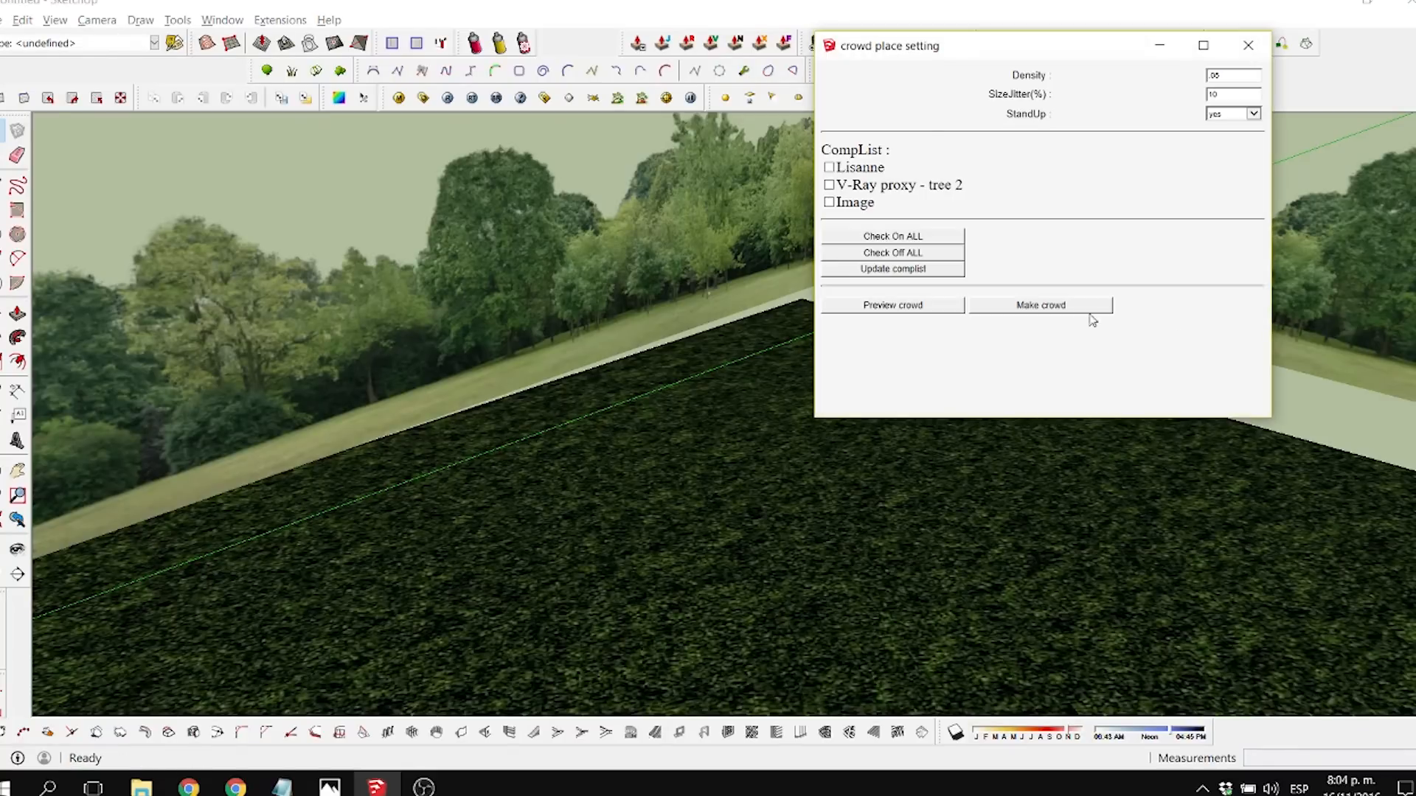
mouse_move(1248, 45)
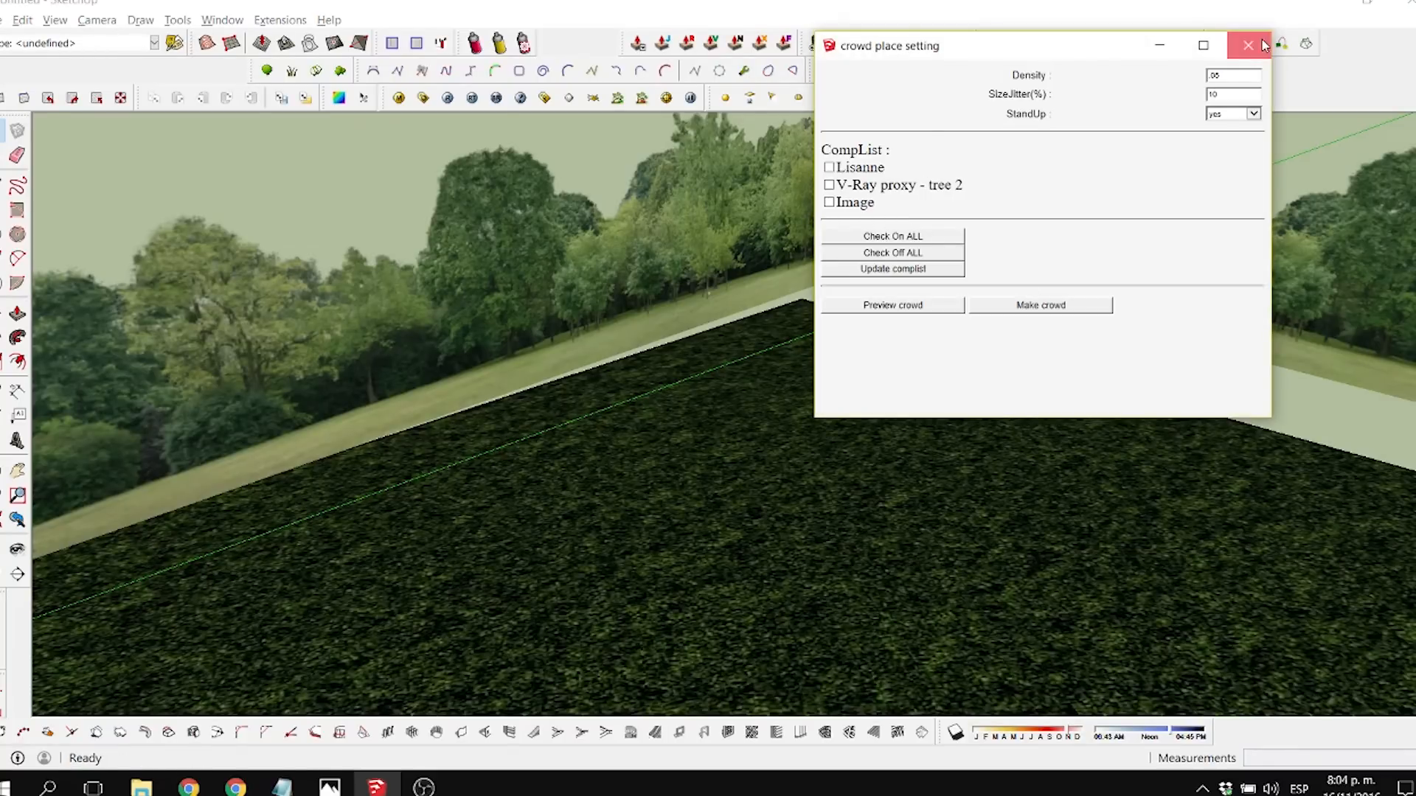
click(1244, 44)
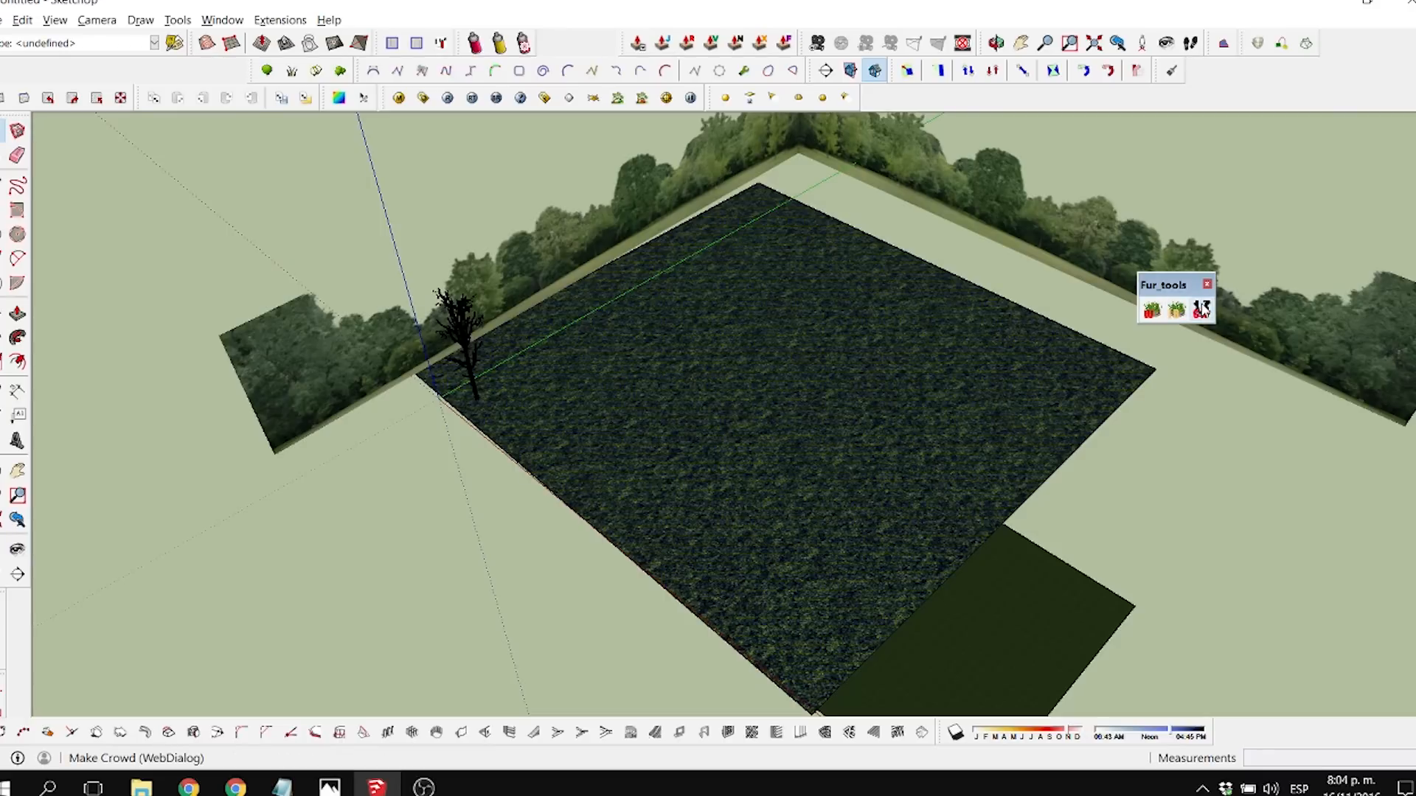
Tick V-Ray proxy - tree 2, lower the density, and preview the crowd points
click(1199, 311)
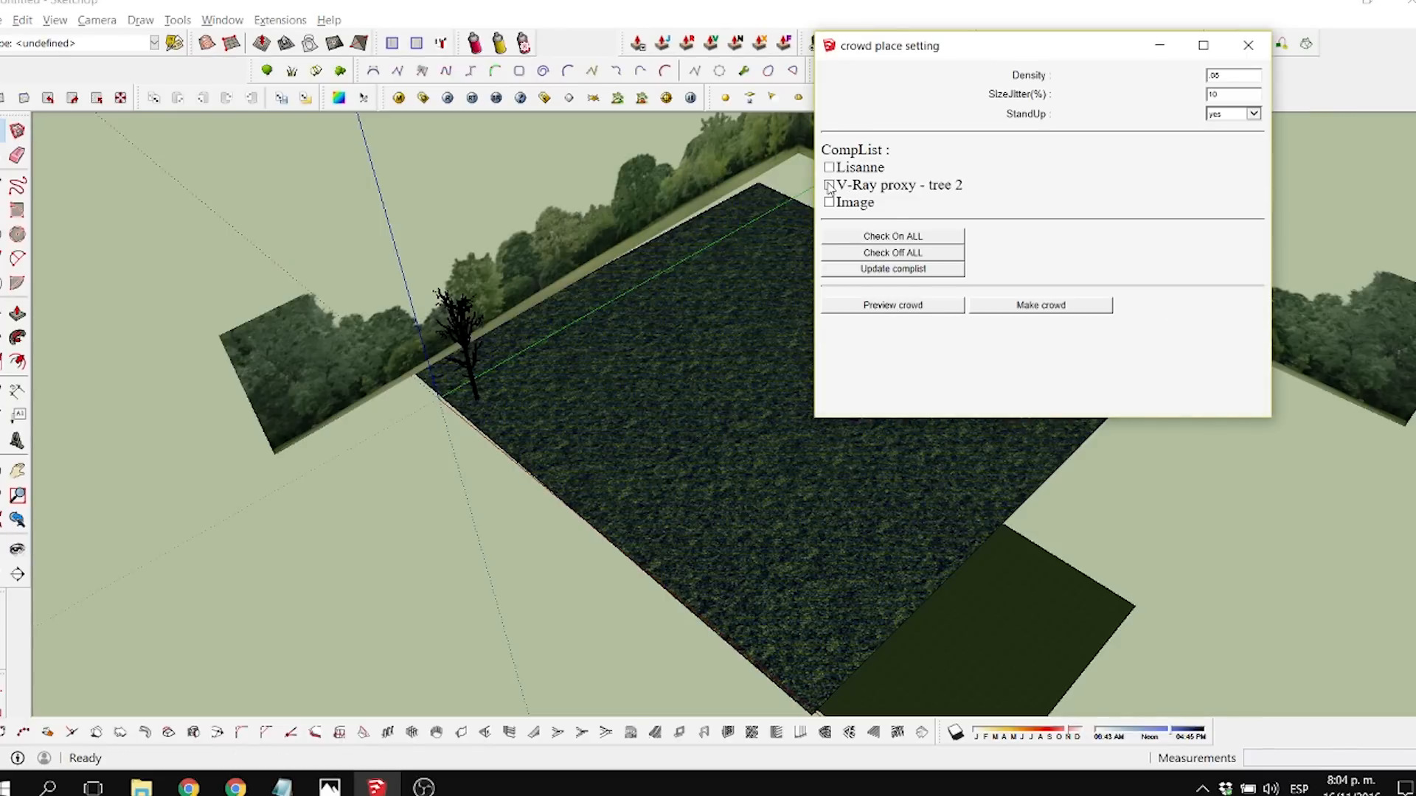
click(828, 185)
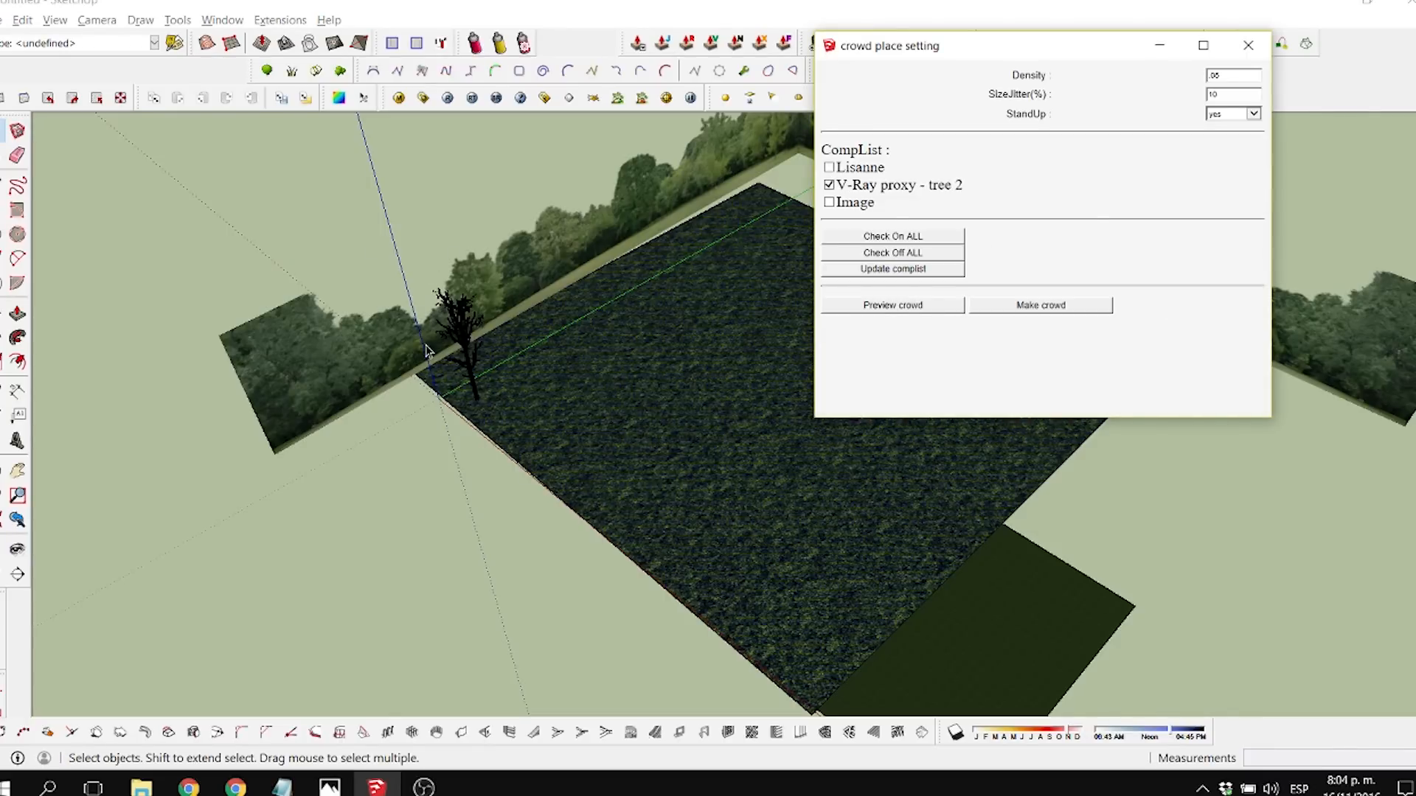
click(1229, 75)
text(1)
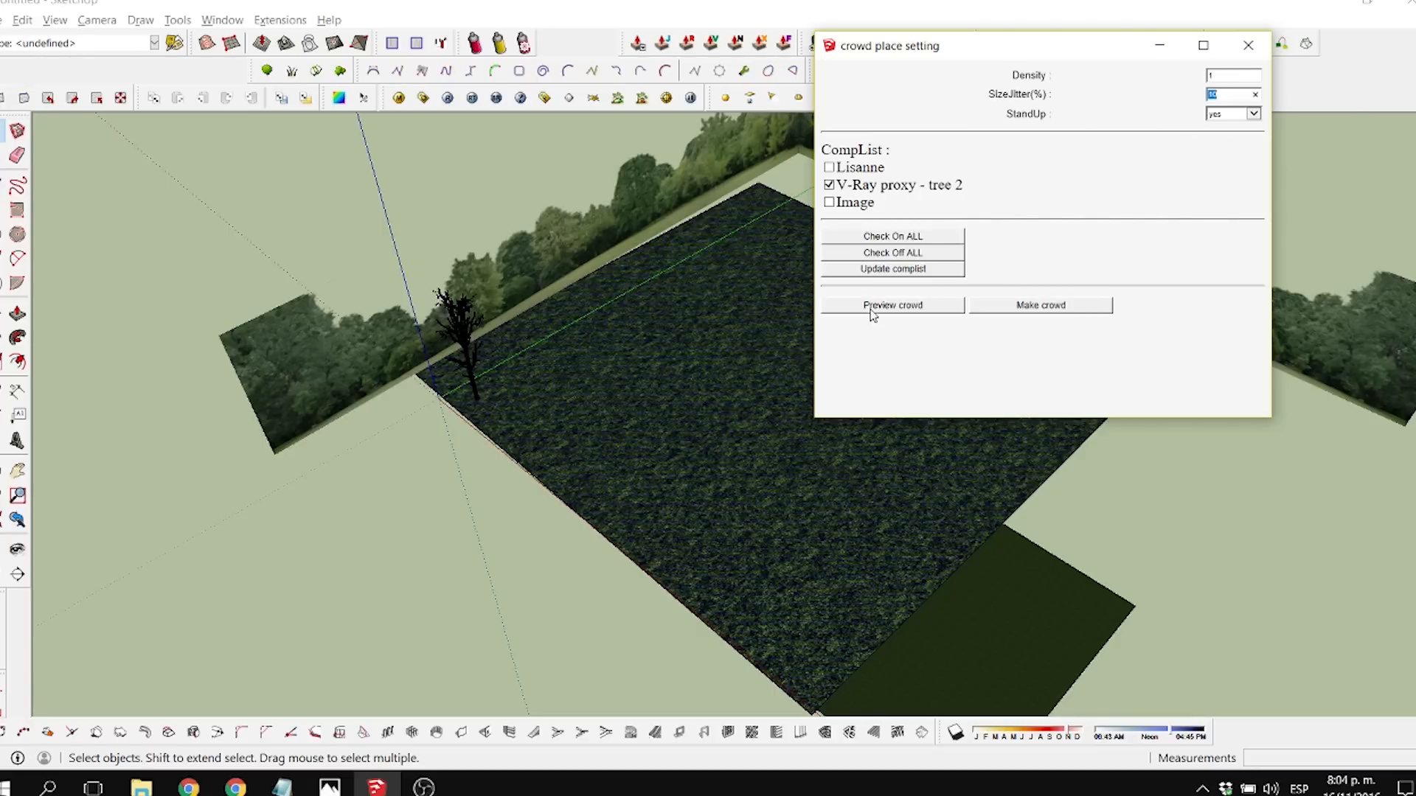
click(892, 305)
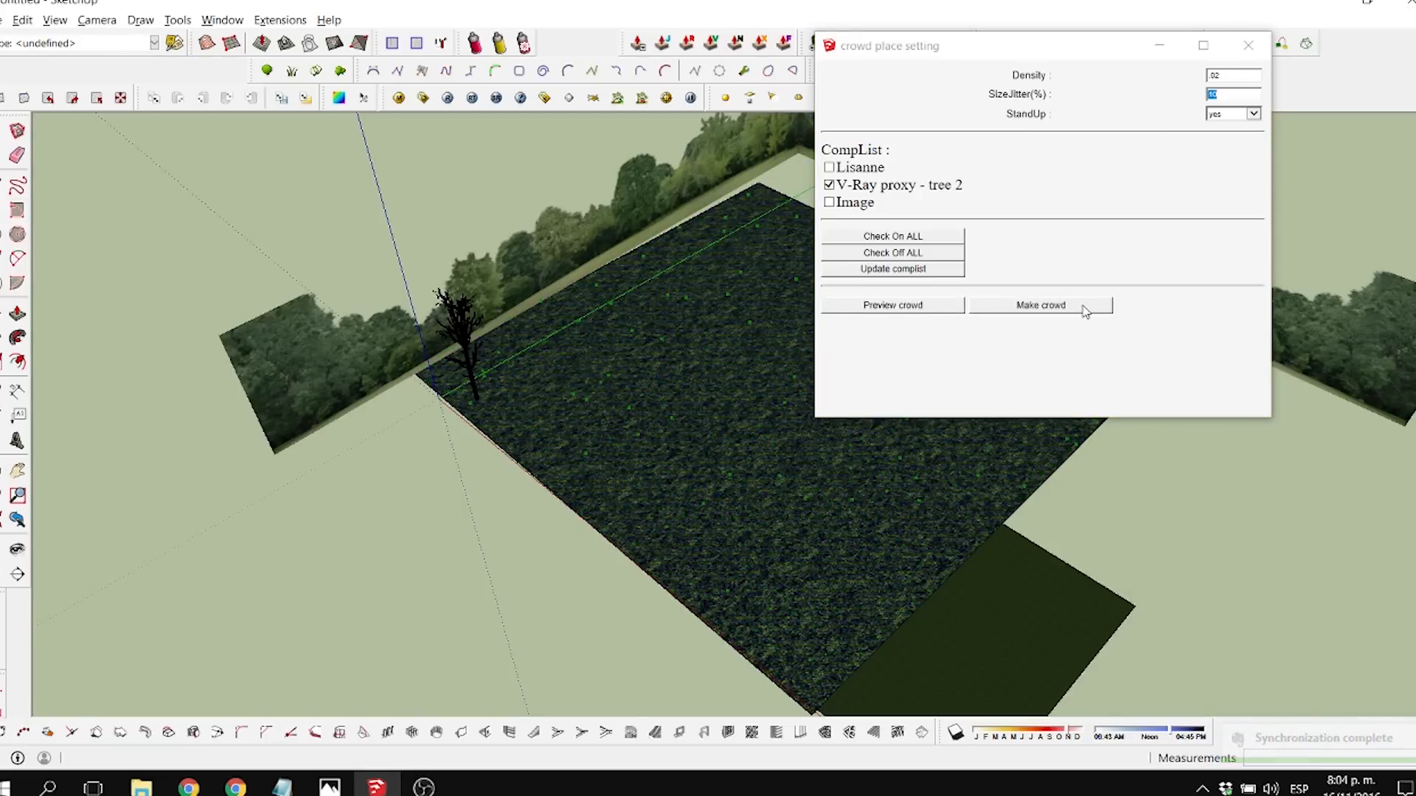
Run Make crowd to scatter V-Ray proxy - tree 2 copies over the grass
click(1040, 305)
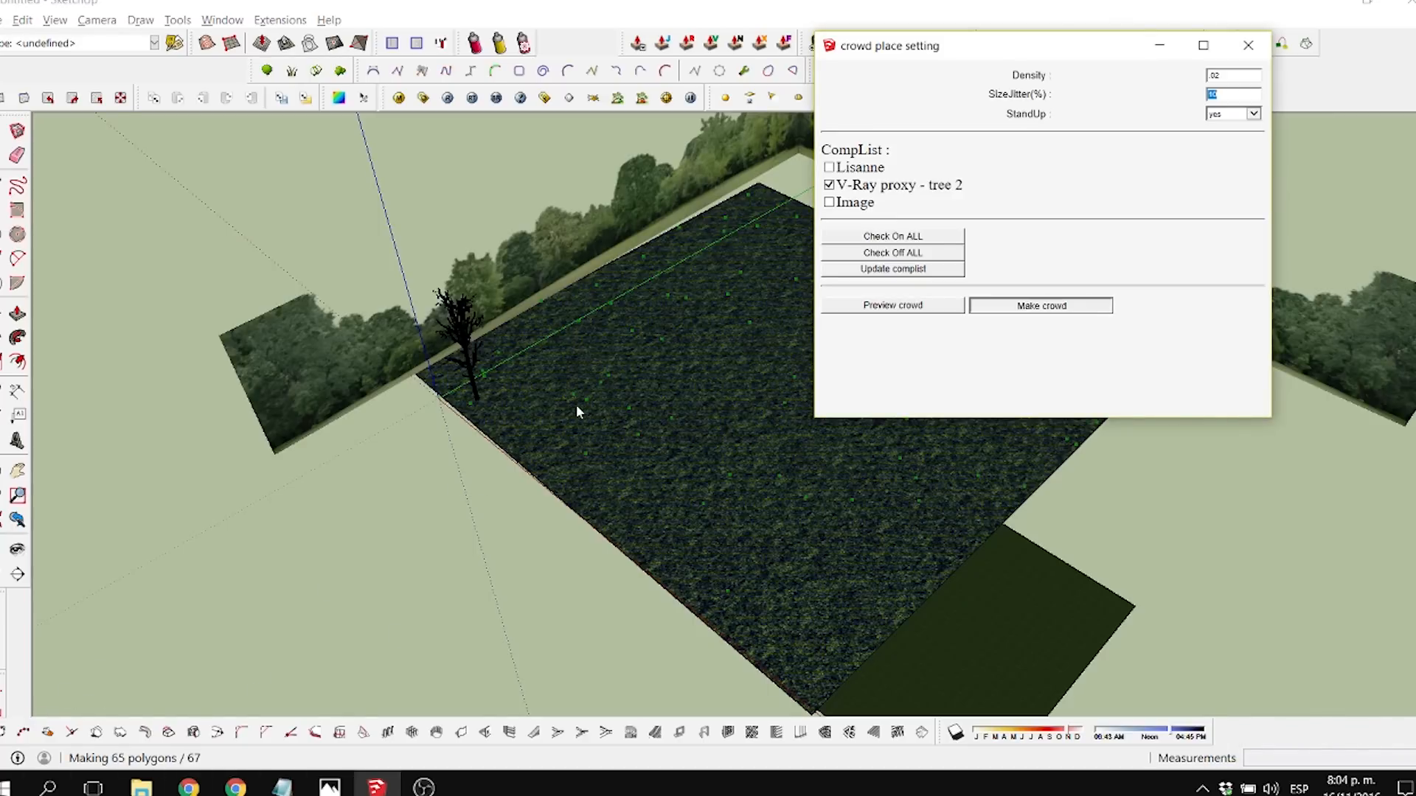
mouse_move(435, 465)
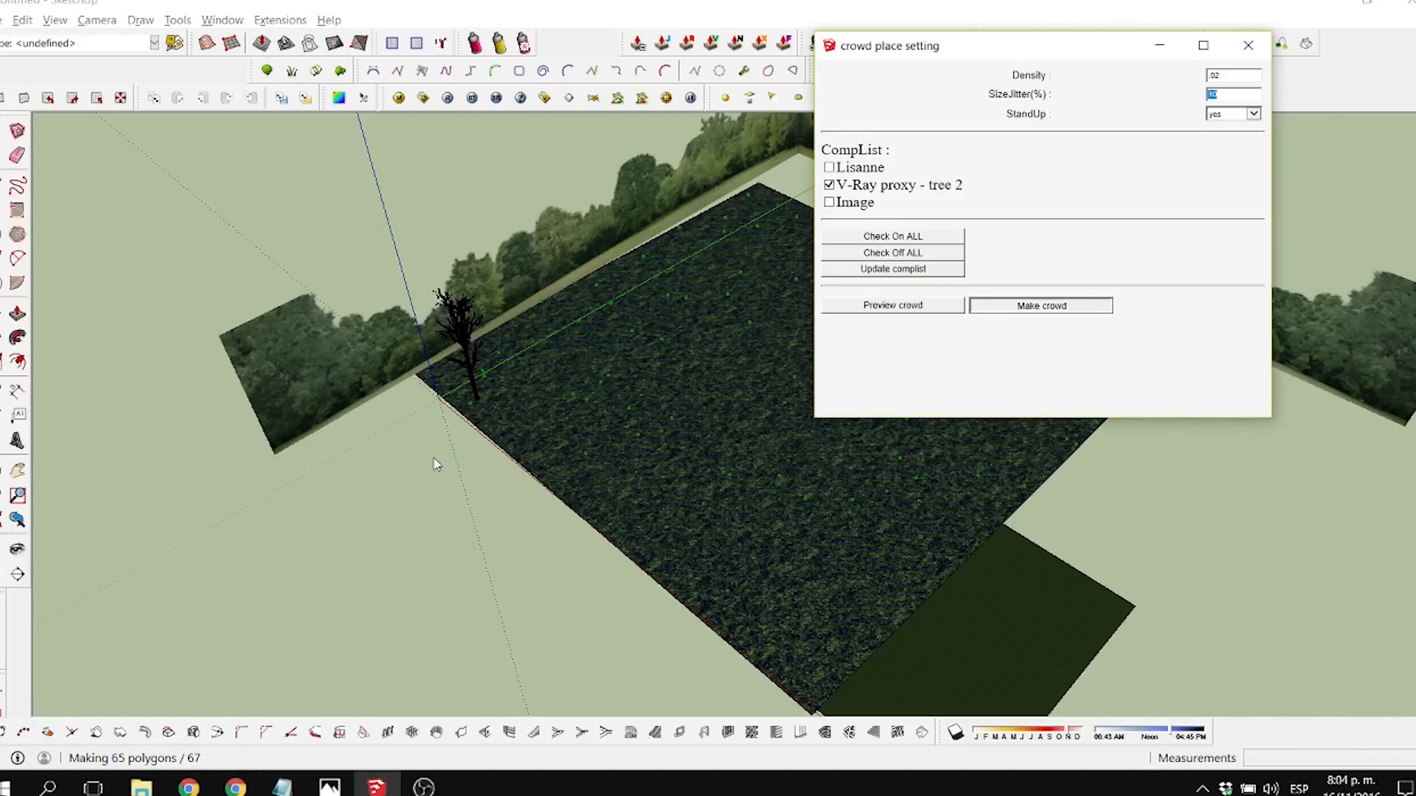
click(1040, 306)
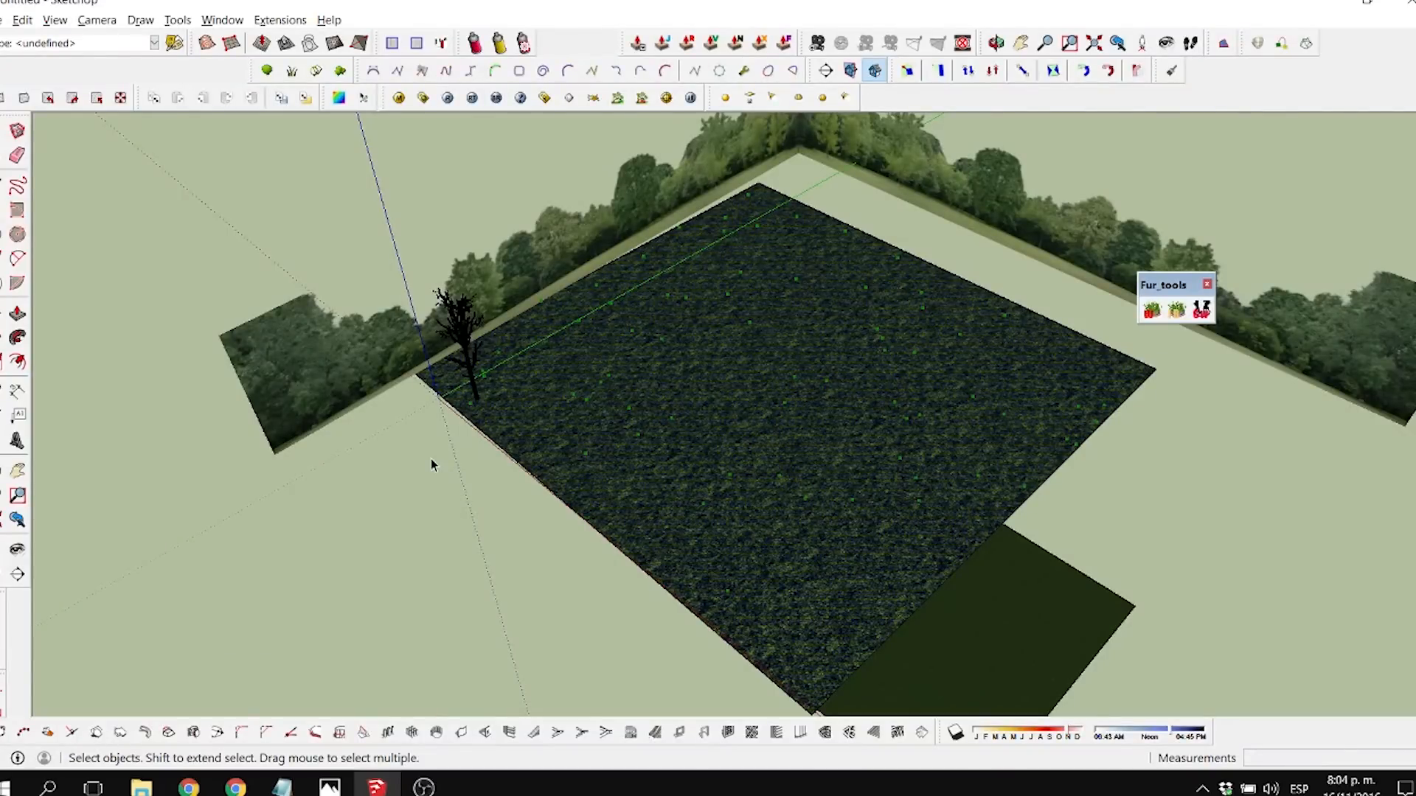
mouse_move(123, 437)
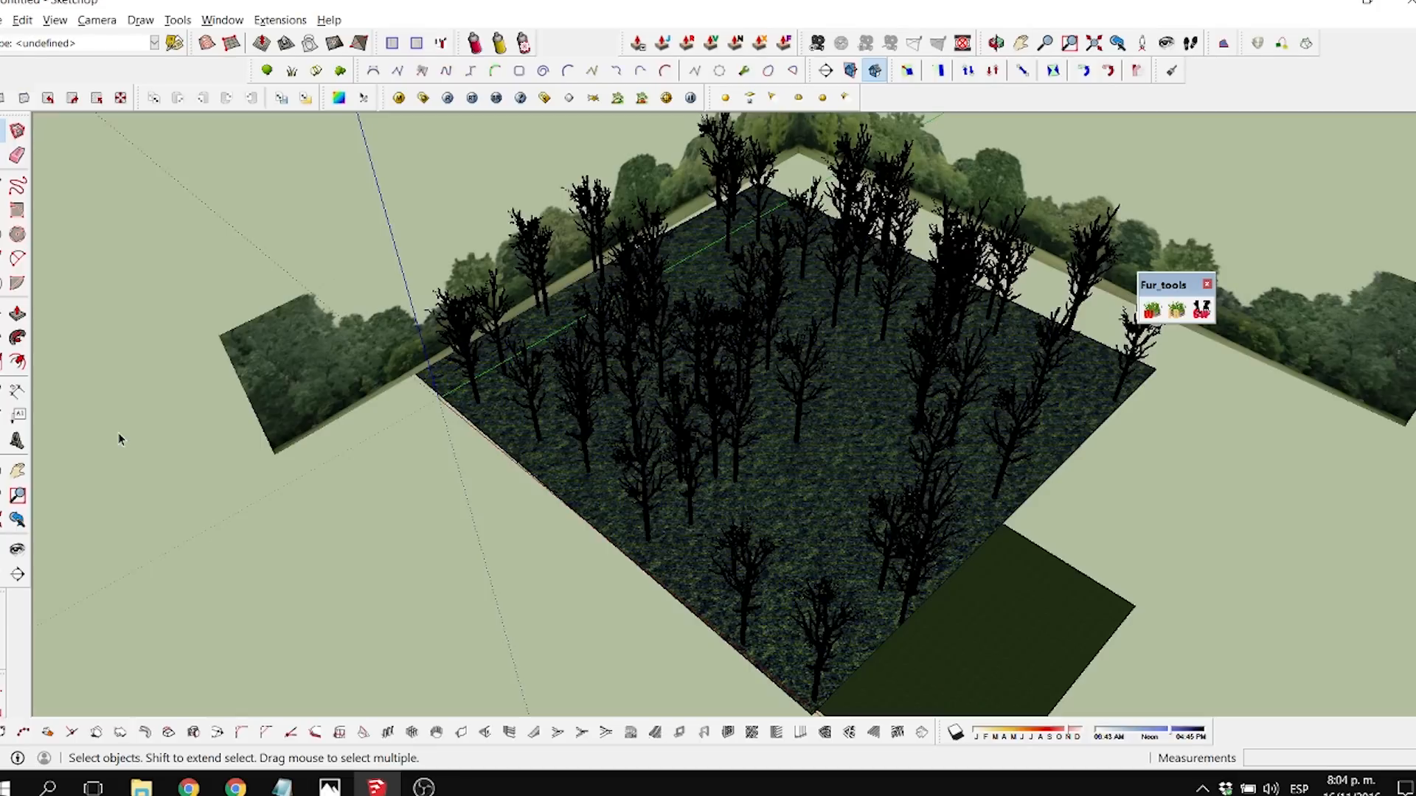
mouse_move(880, 320)
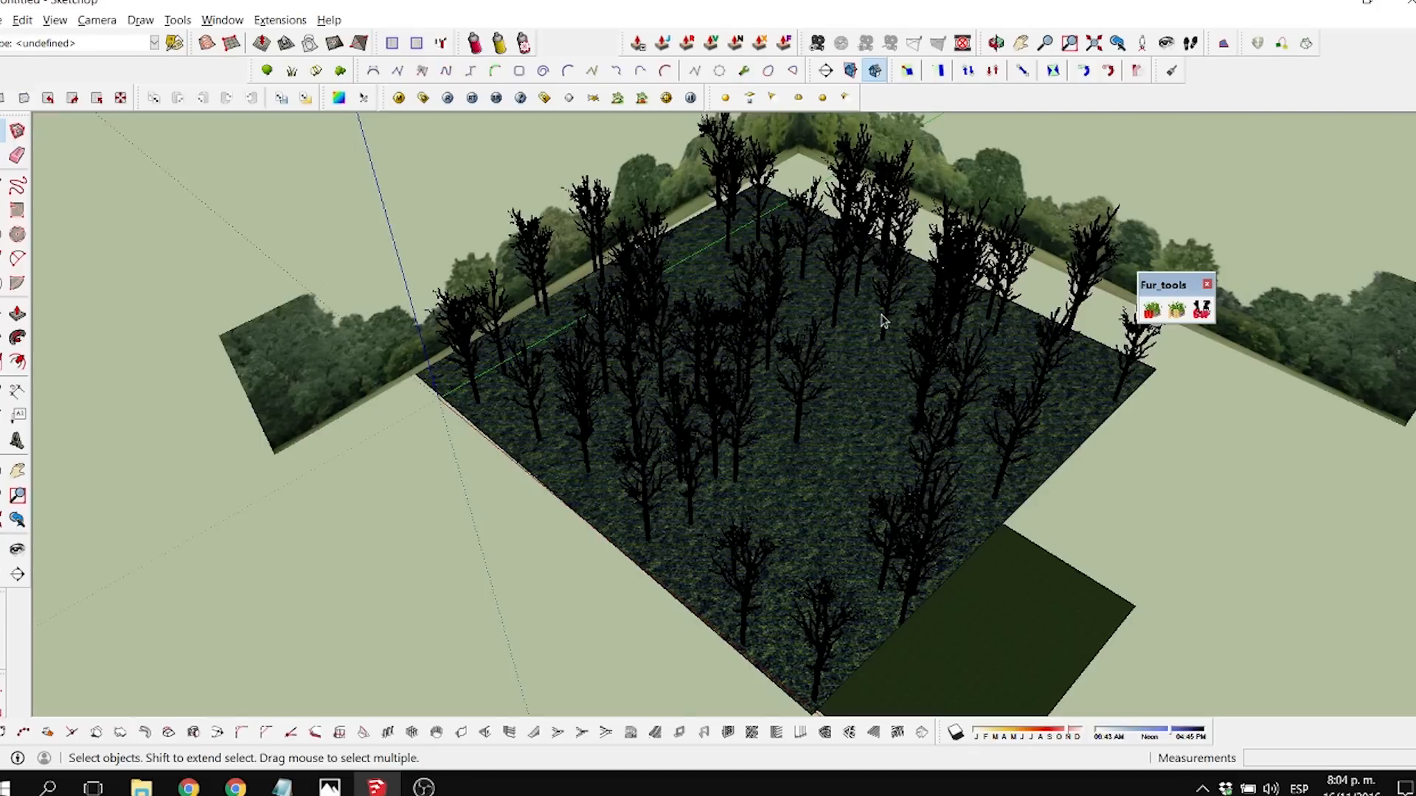
mouse_move(852, 465)
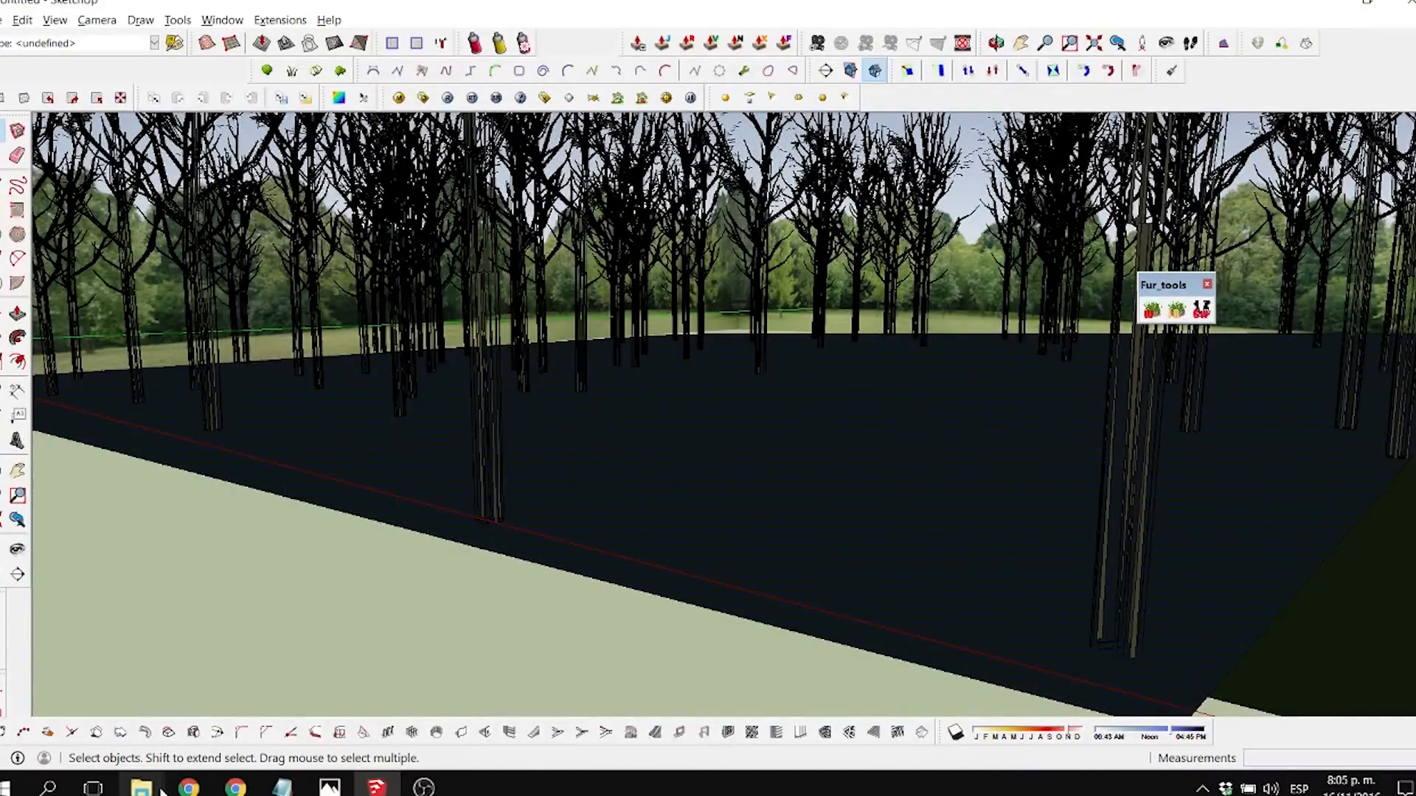
Open FORESTONLY.png from the exterior render folder in Photos
click(136, 788)
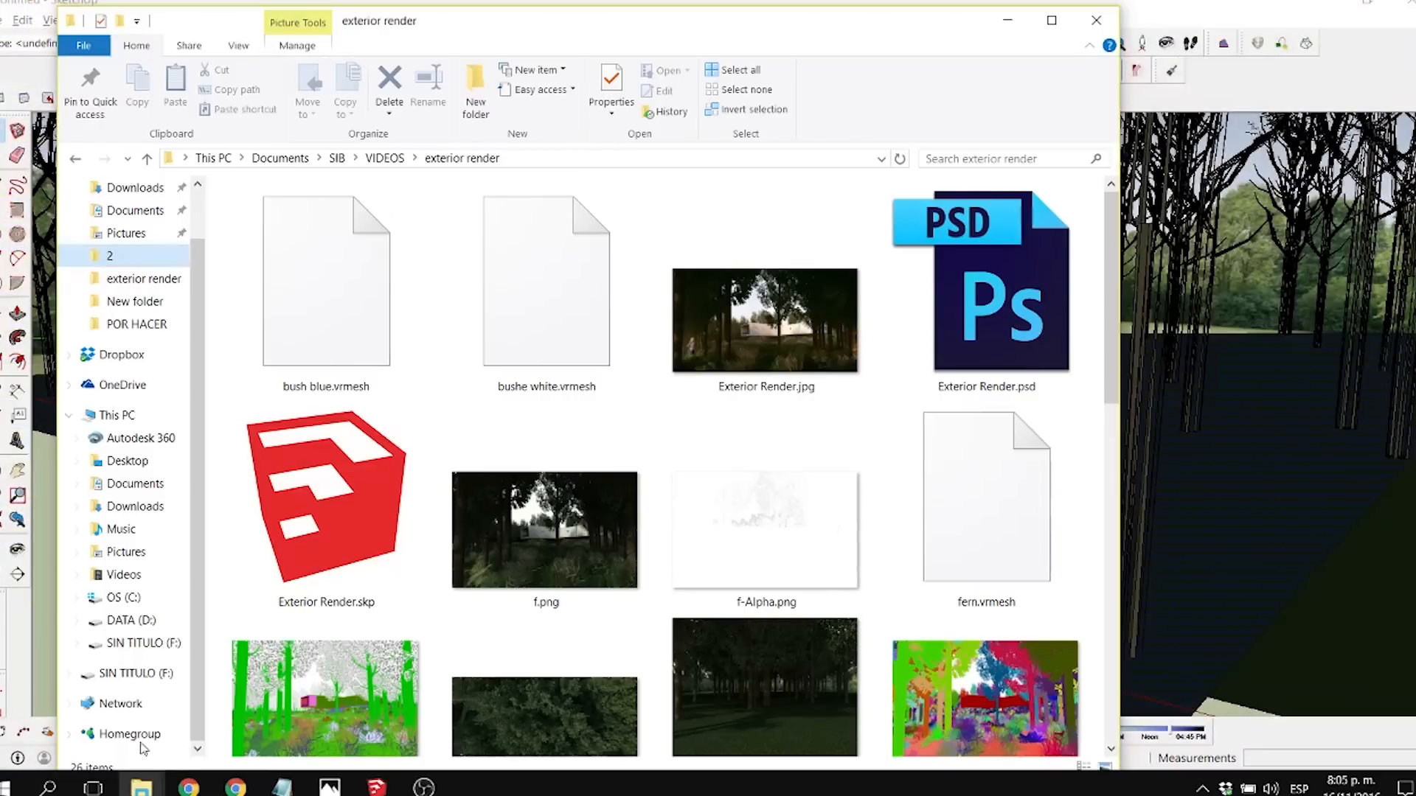
scroll(down, 3)
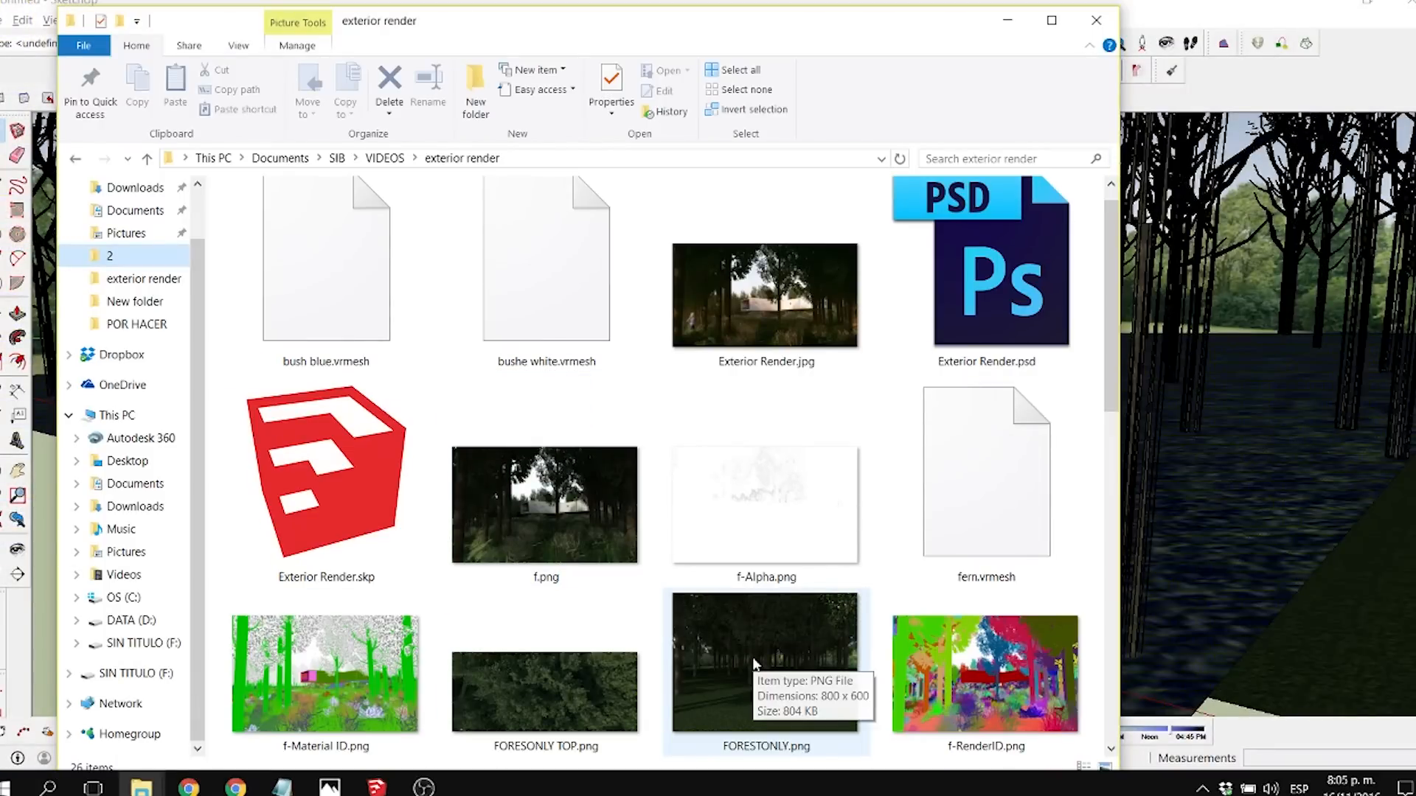
click(758, 665)
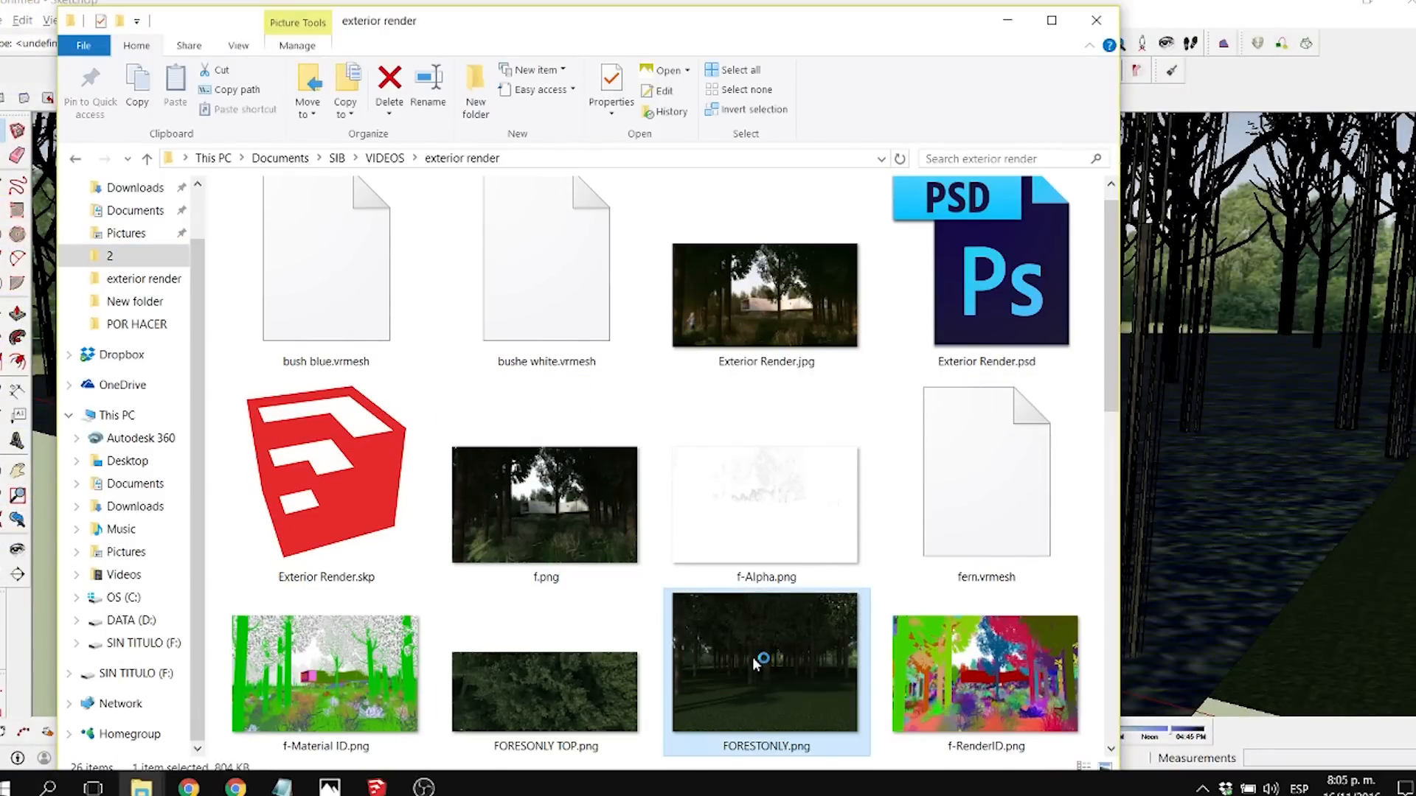
double_click(763, 660)
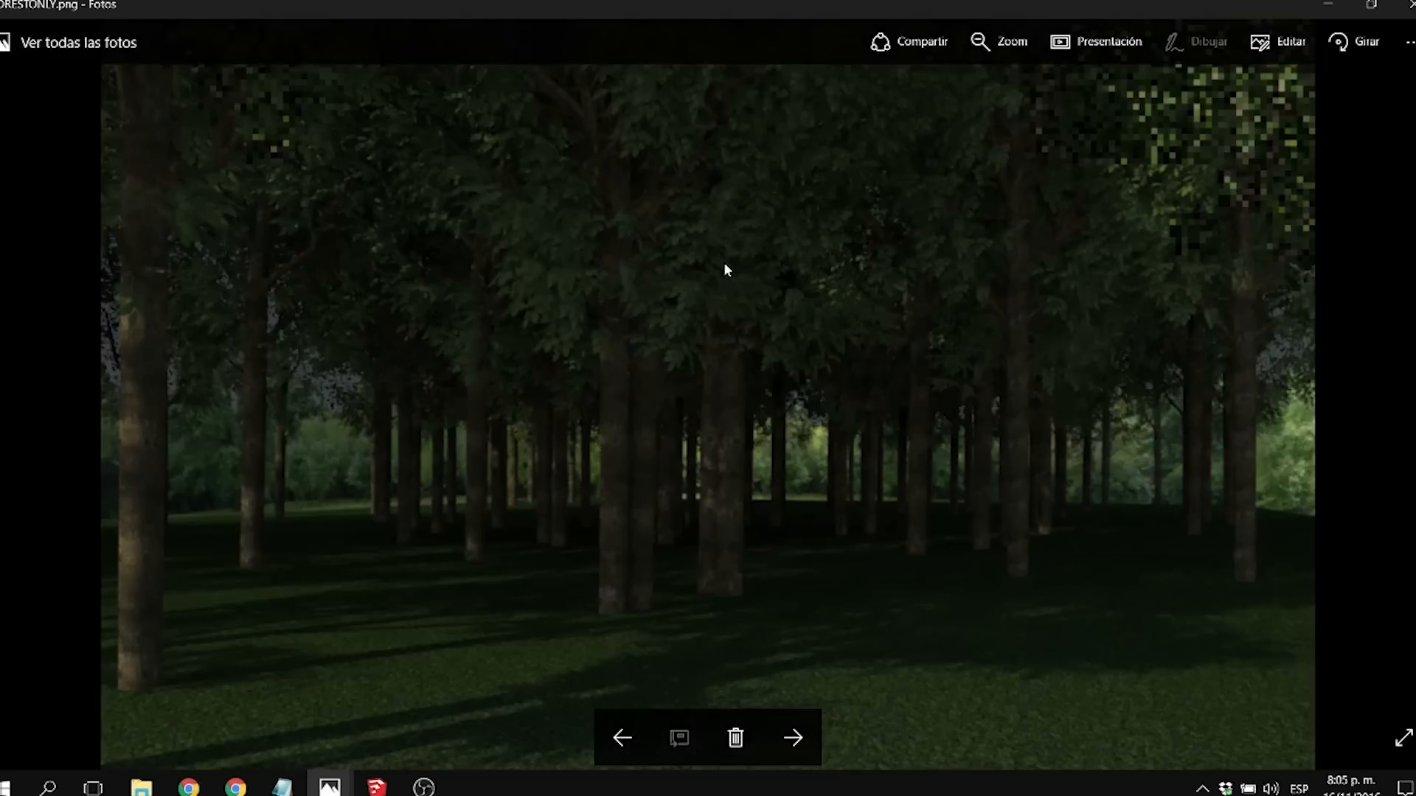
mouse_move(801, 598)
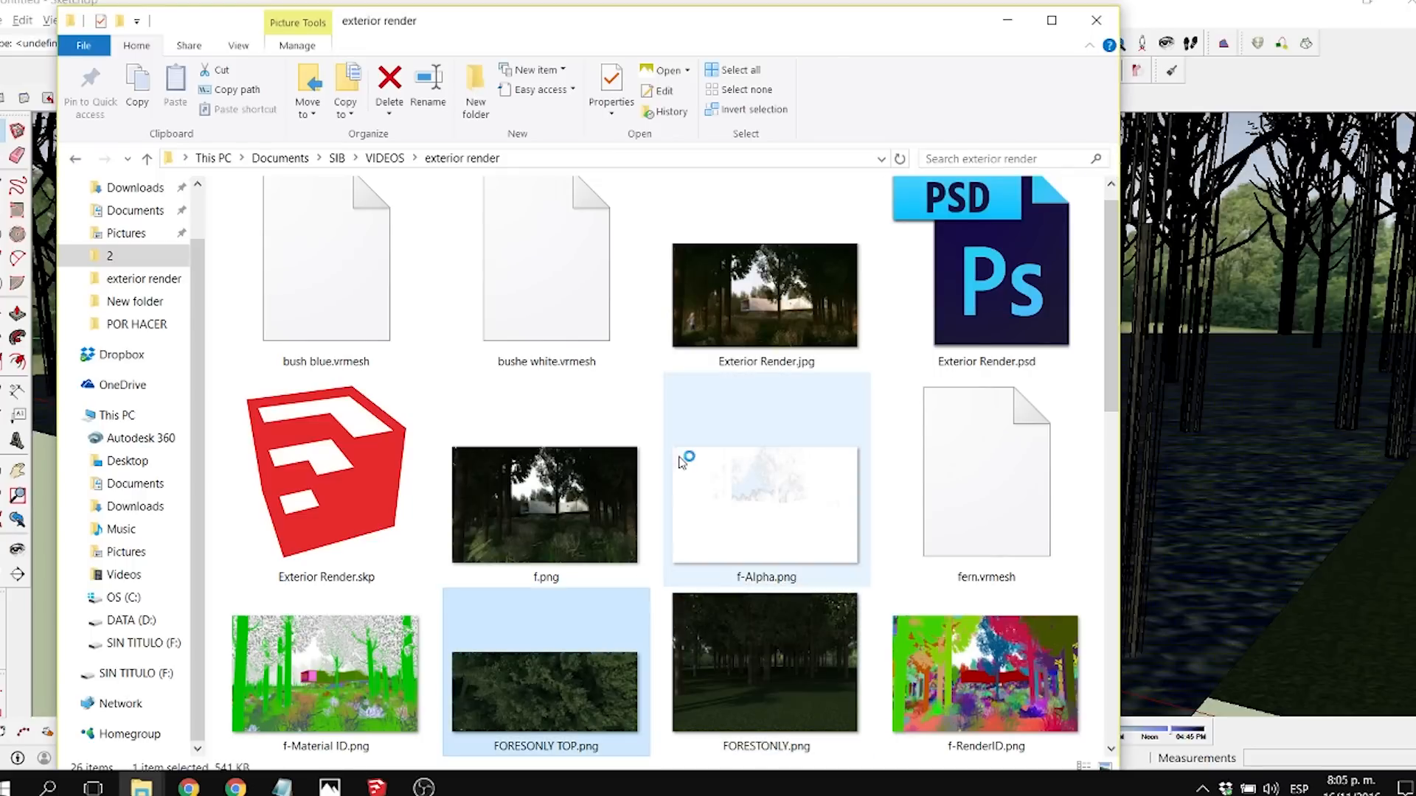
View the finished forest render in Windows Photos, then return to SketchUp's crowd settings
double_click(545, 692)
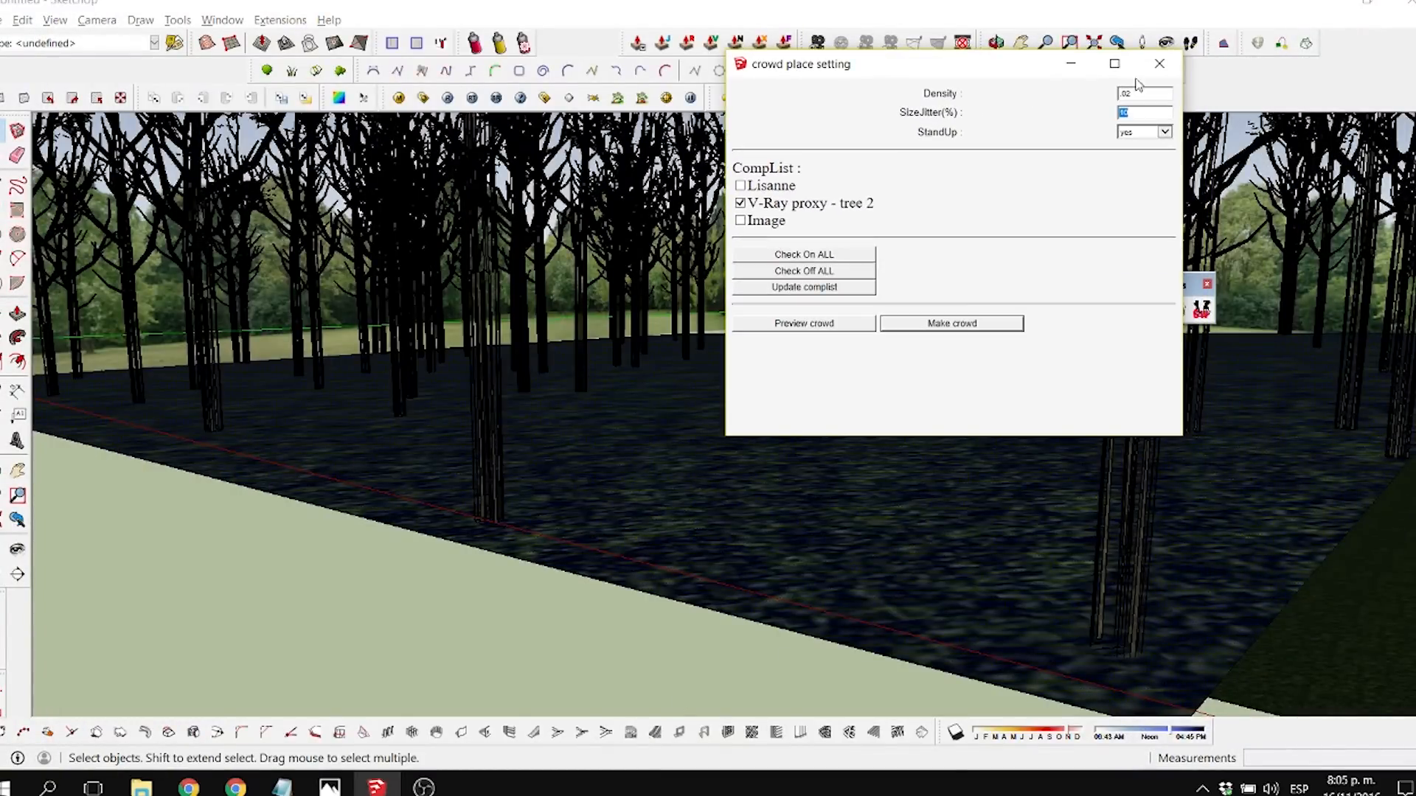
Dismiss the crowd place settings and orbit to a top-down view of the scattered trees
click(1159, 63)
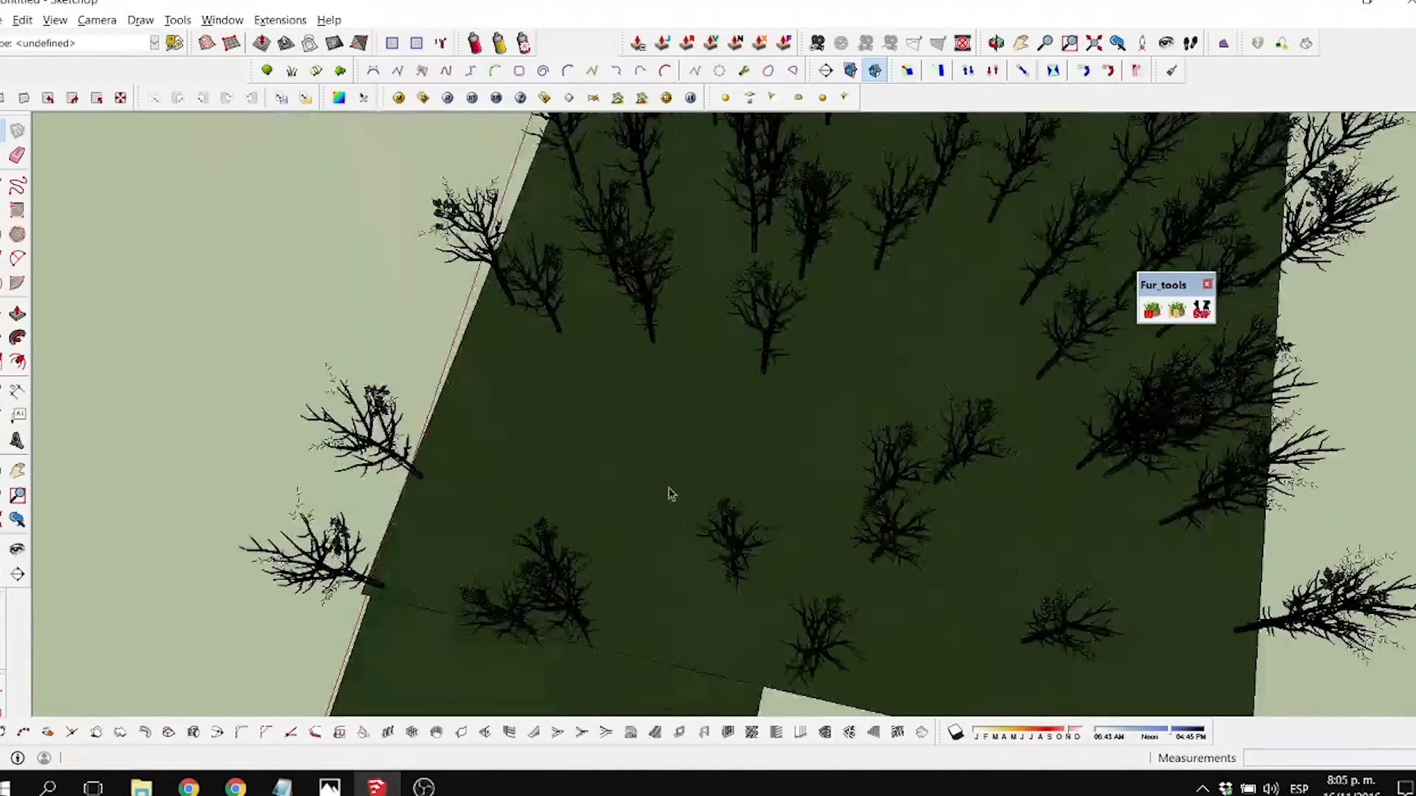
drag(668, 494, 768, 583)
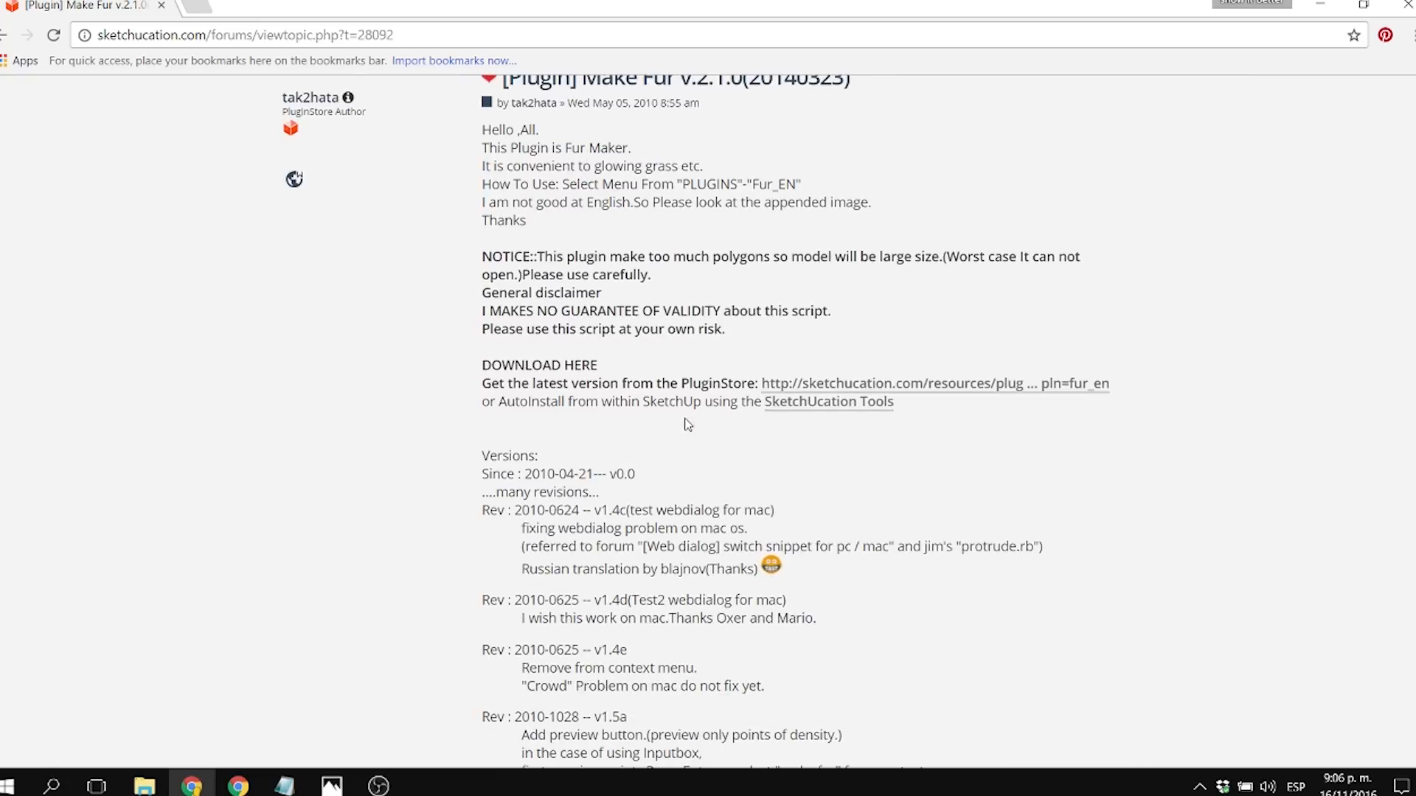
Follow the PluginStore link to the Make Fur v2.1.0 listing and scroll down it
click(964, 383)
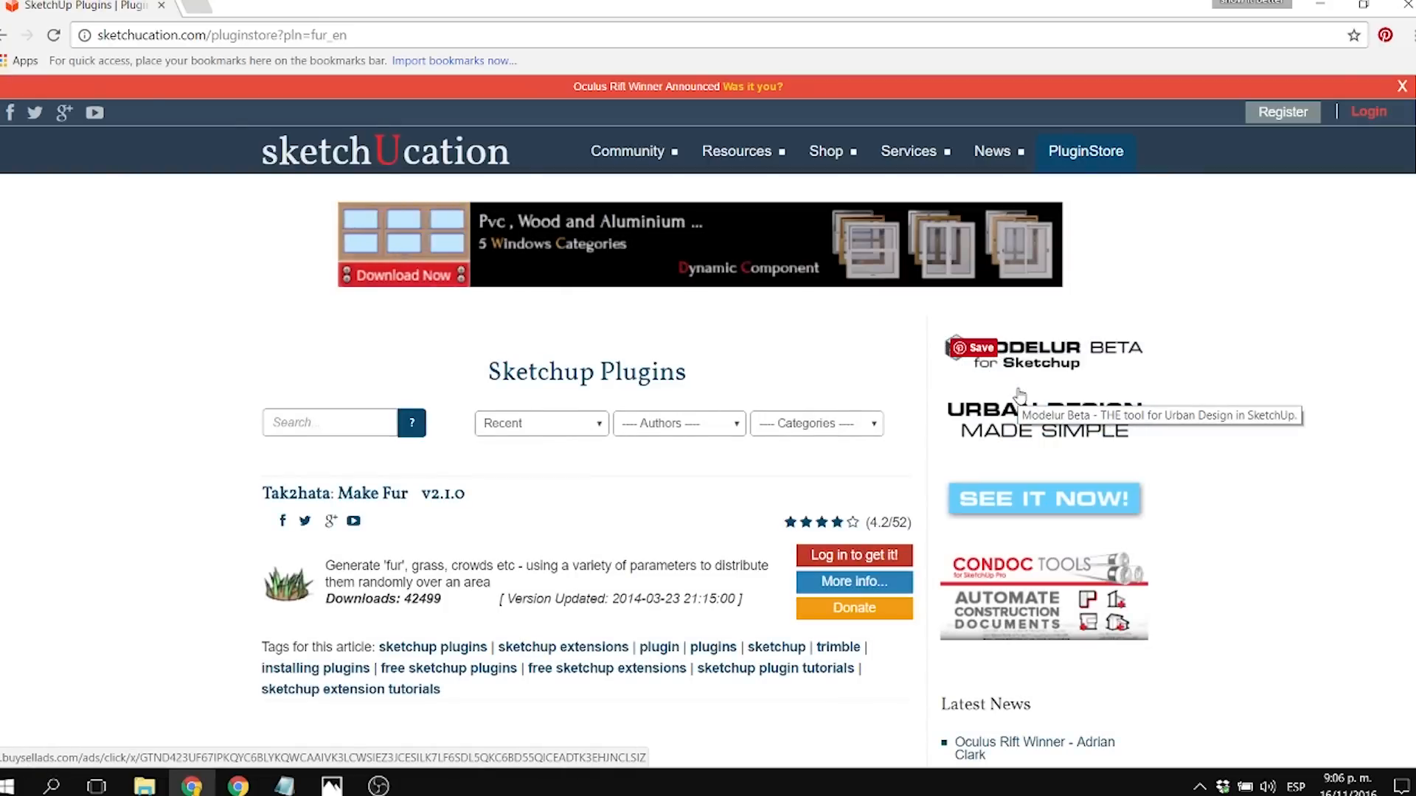
scroll(down, 3)
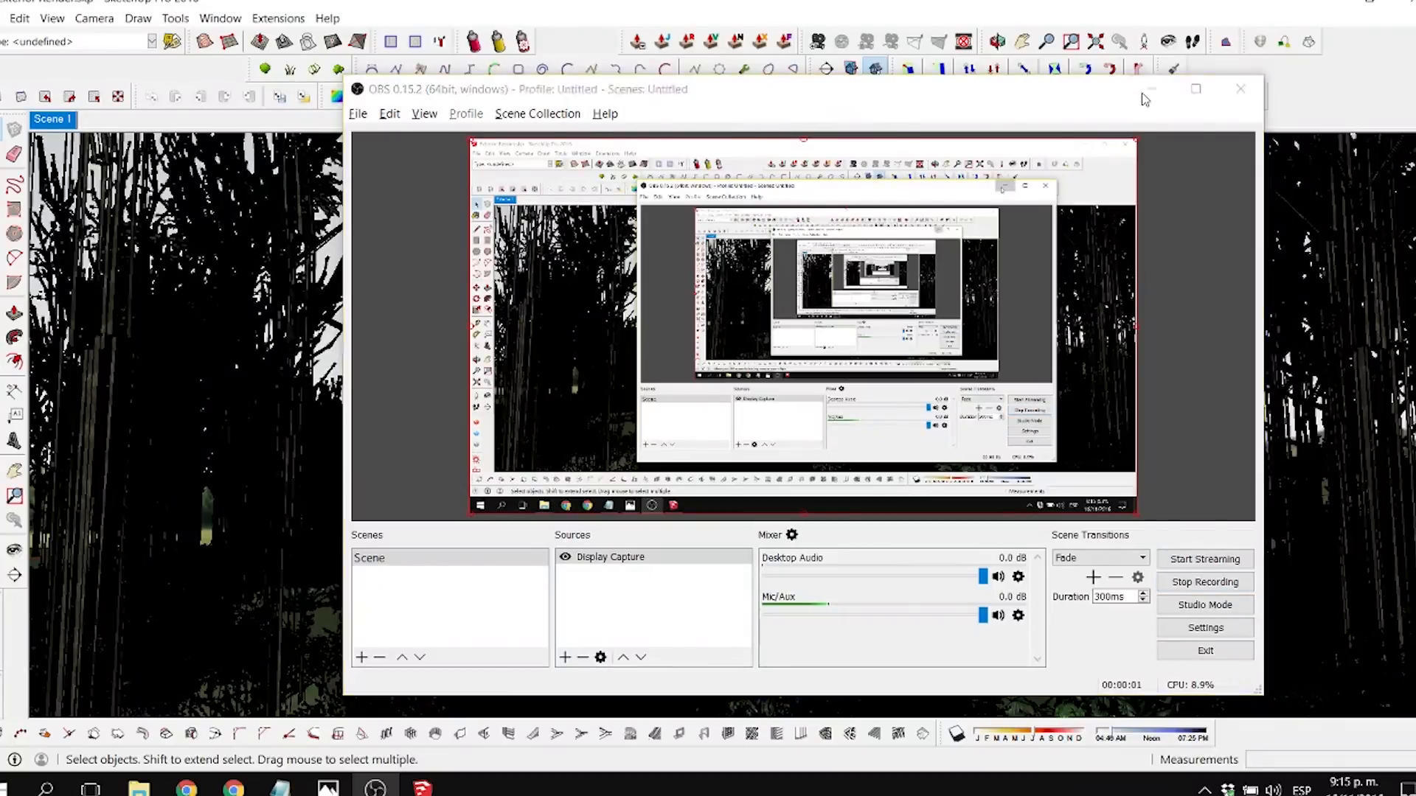
Minimize OBS to show the whole site with house, tree proxies and forest backdrop panels
click(1240, 88)
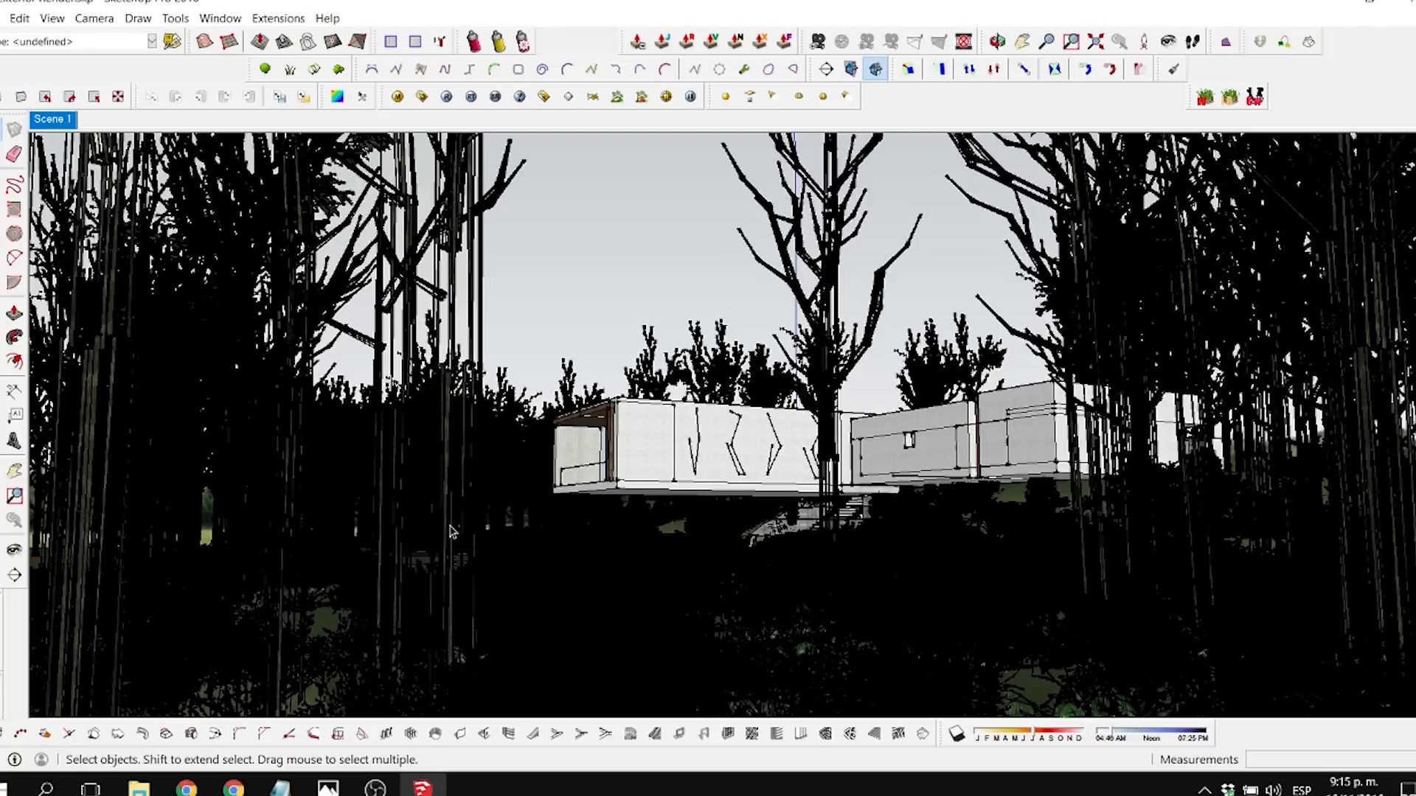
mouse_move(796, 535)
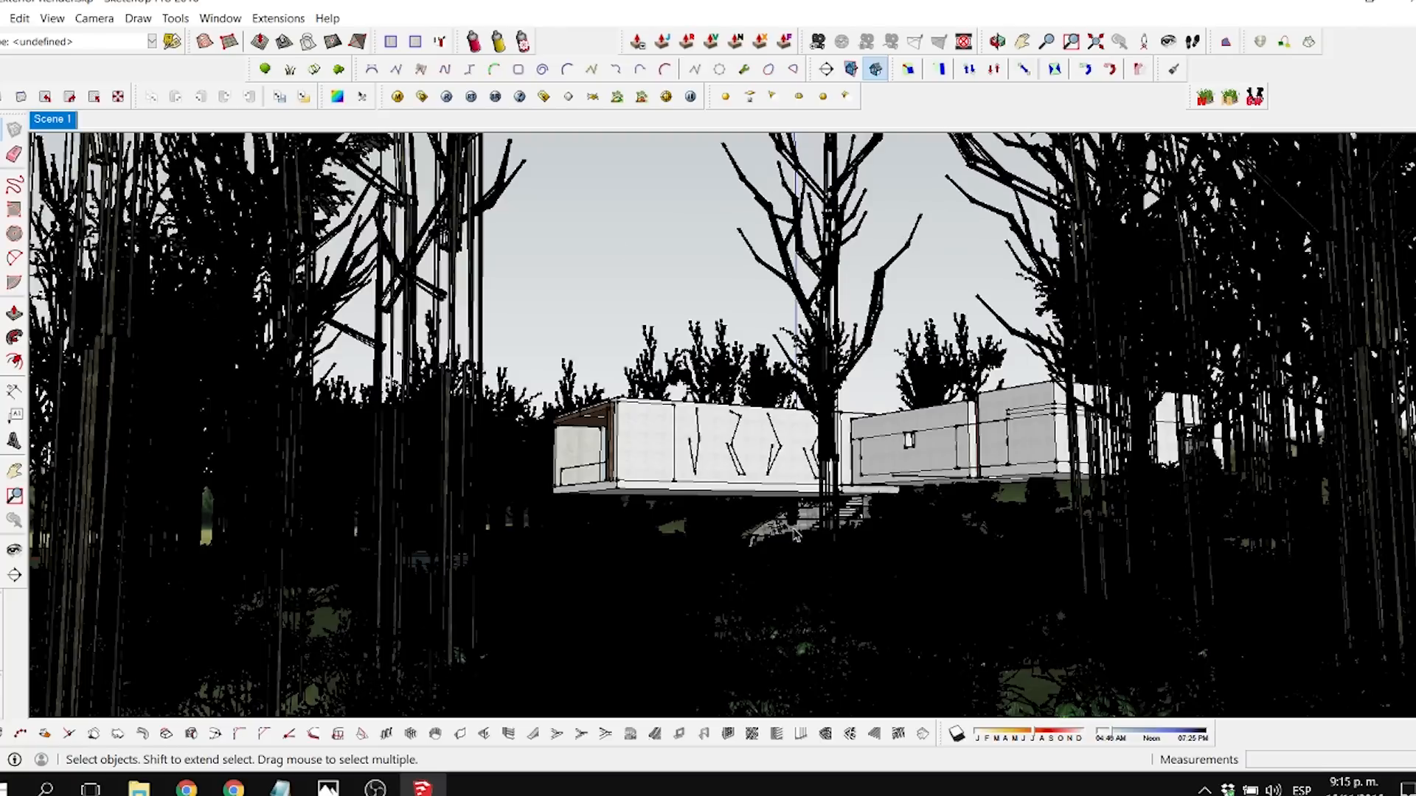
mouse_move(1171, 332)
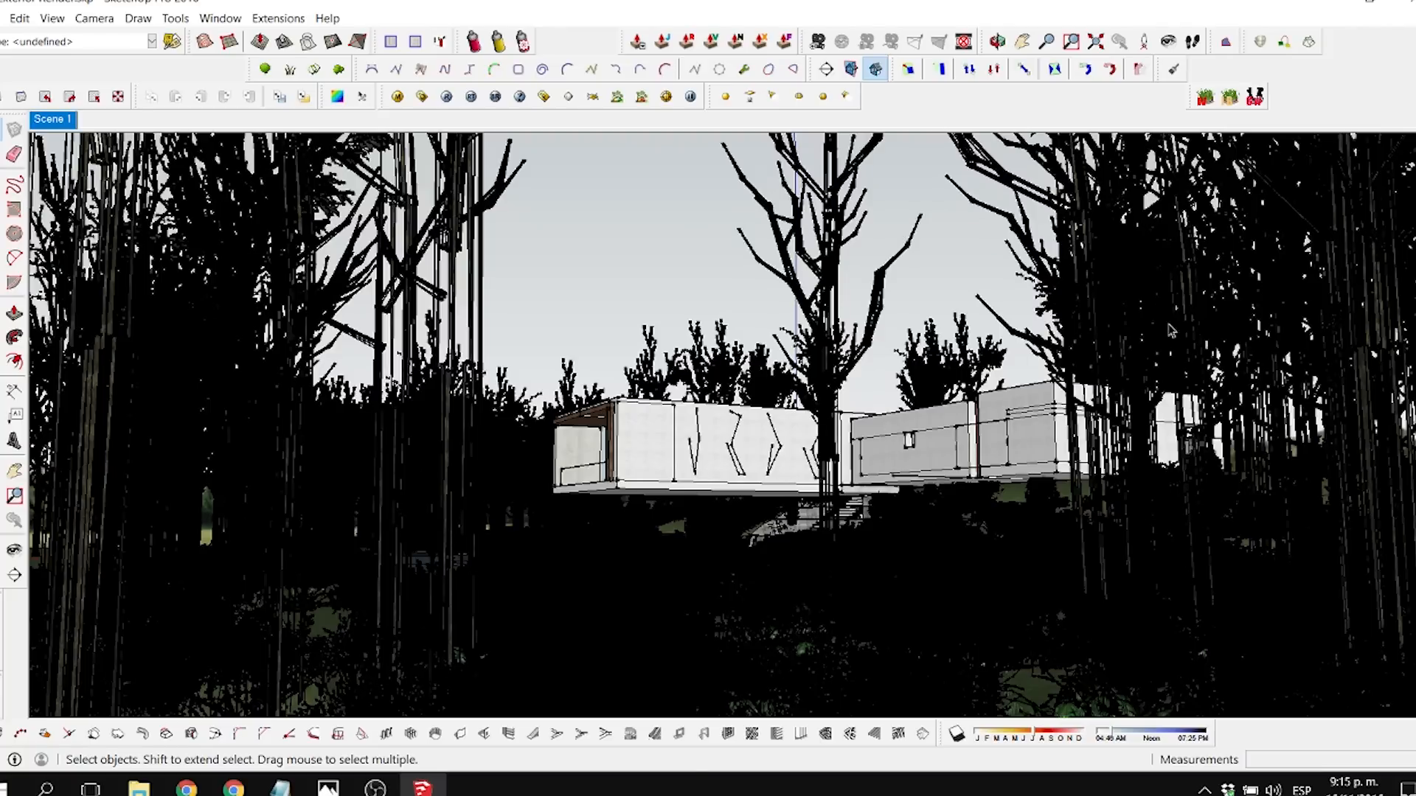
mouse_move(788, 573)
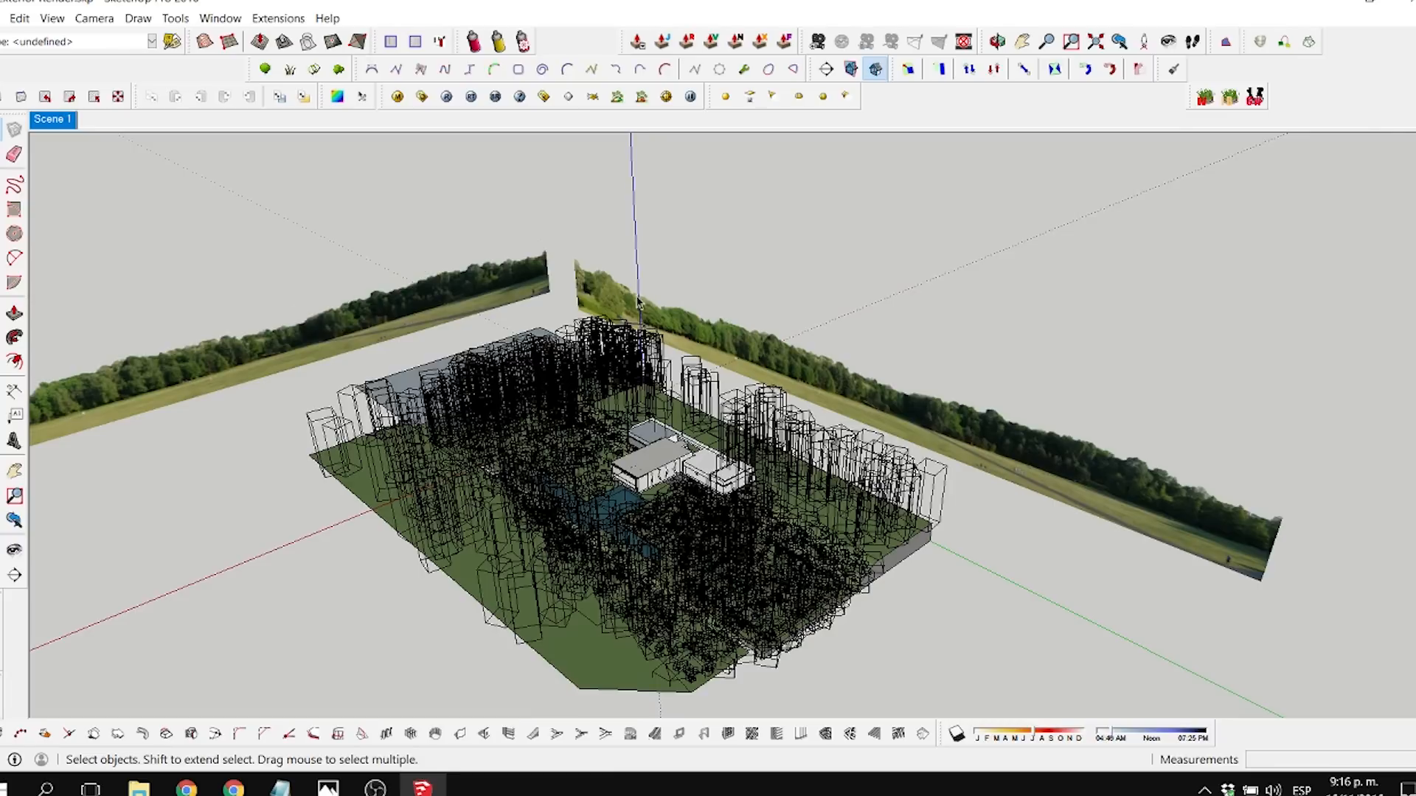
mouse_move(999, 454)
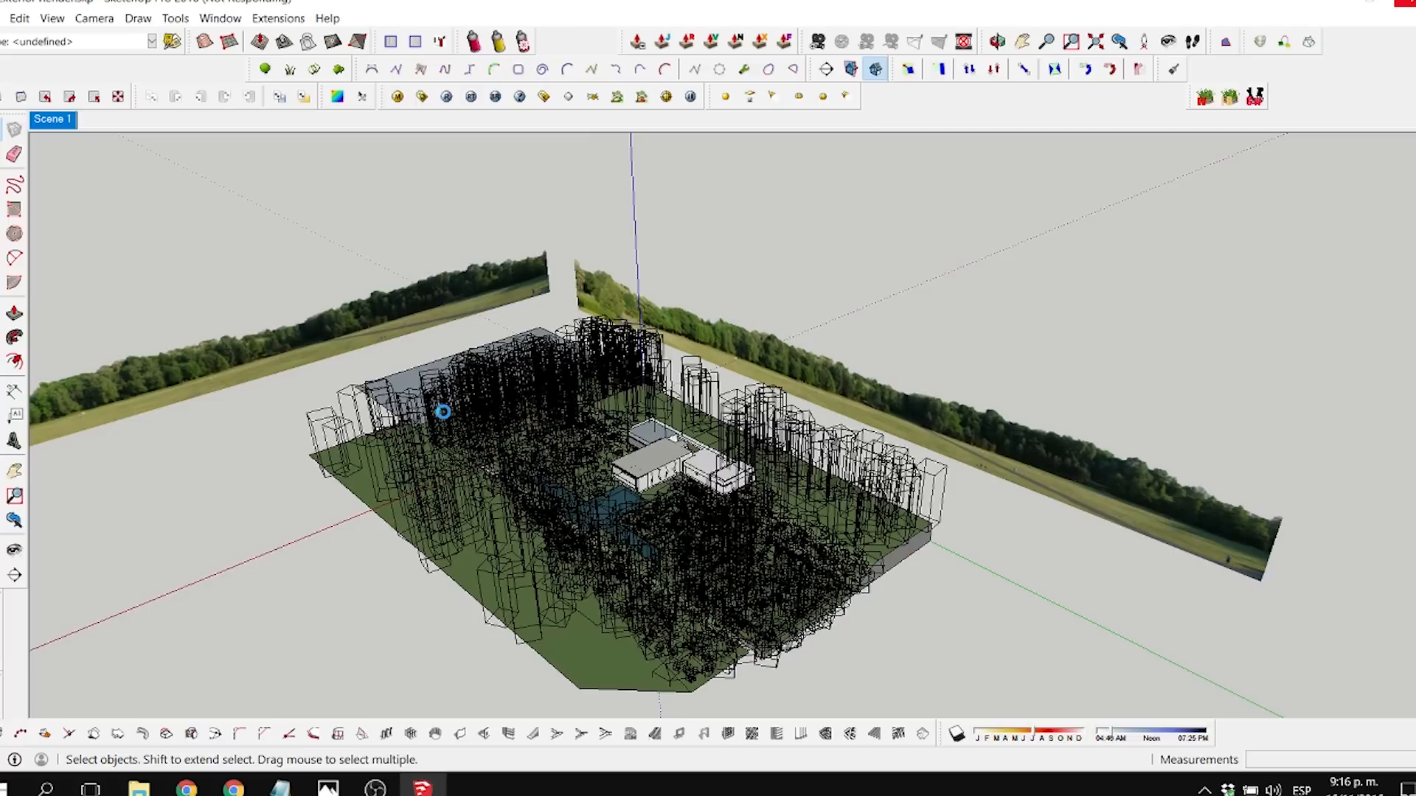
mouse_move(666, 562)
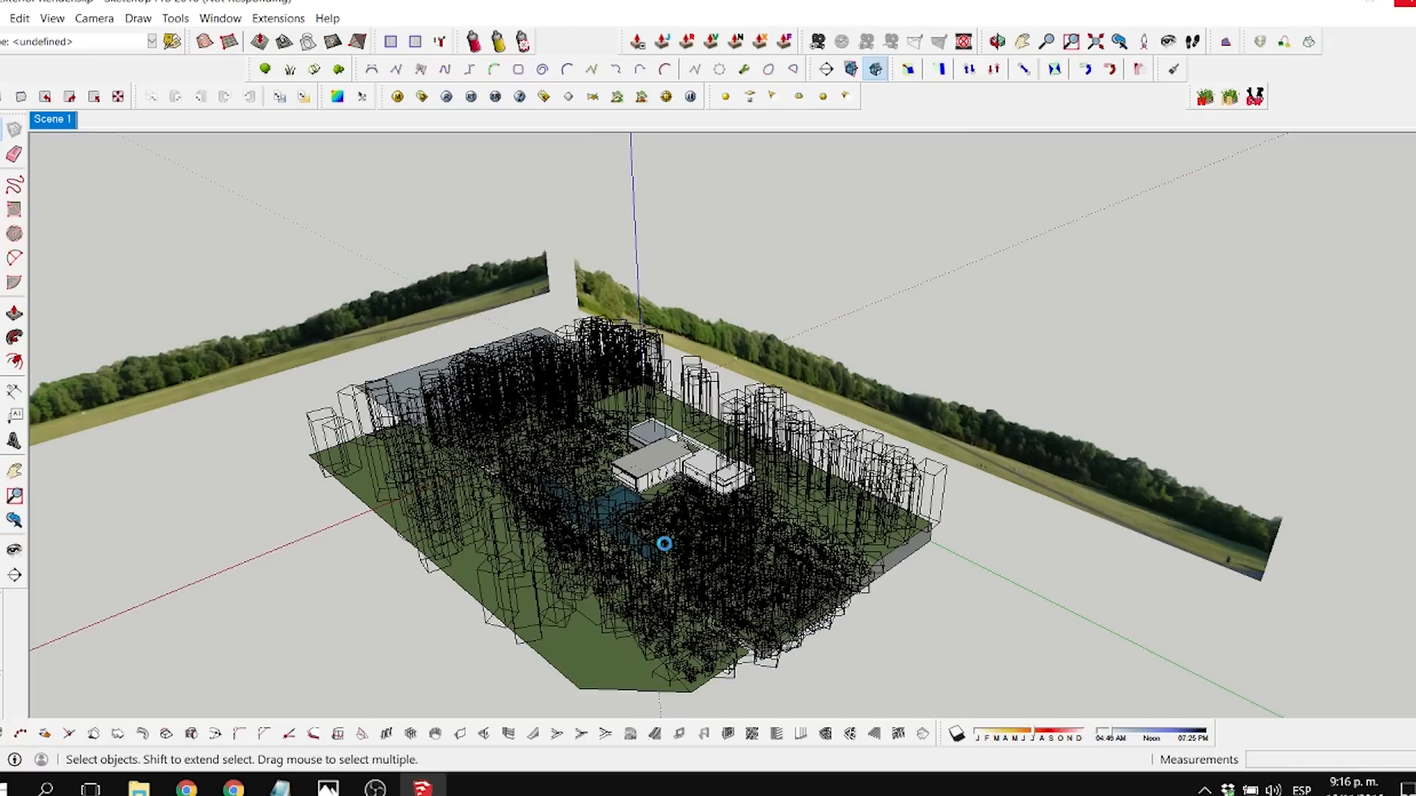
mouse_move(535, 534)
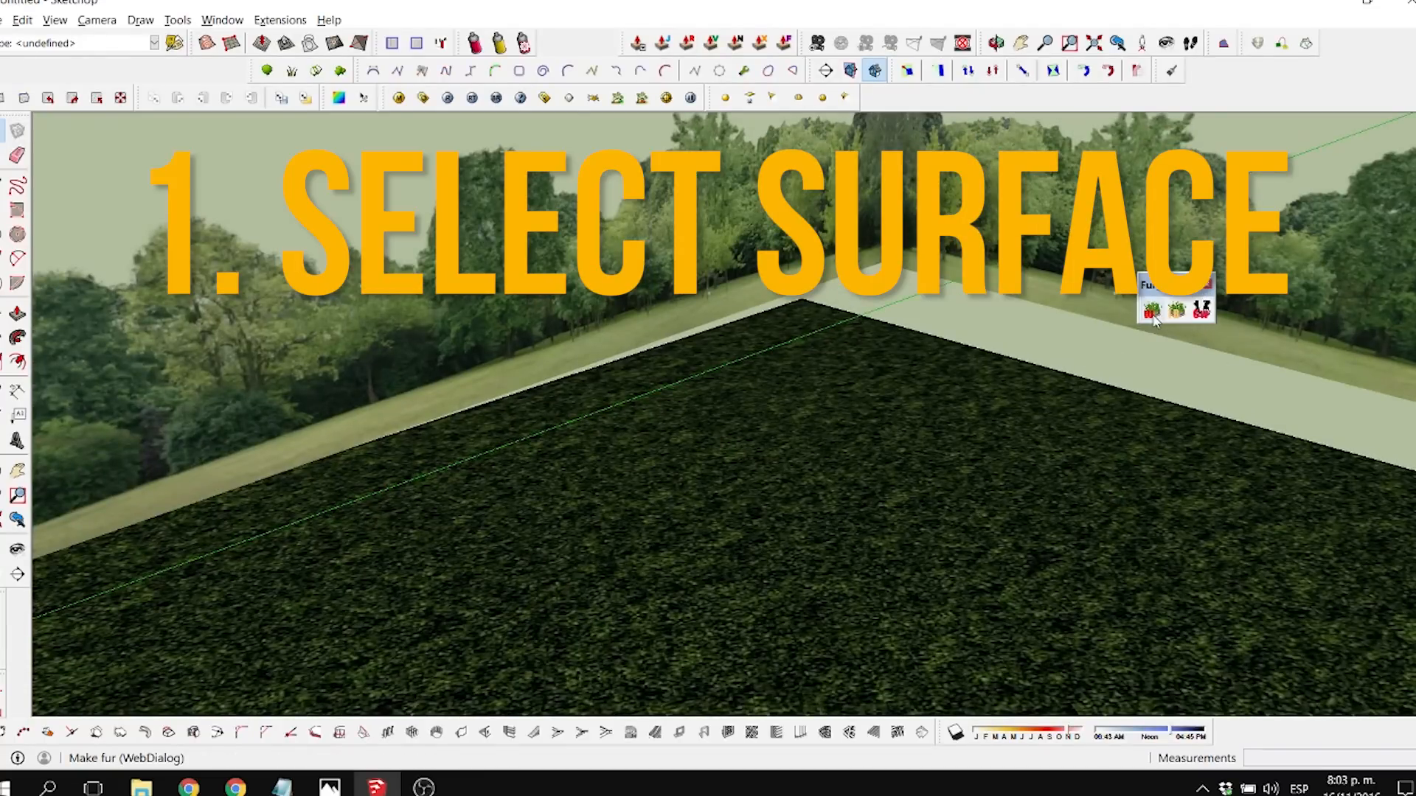
mouse_move(1203, 312)
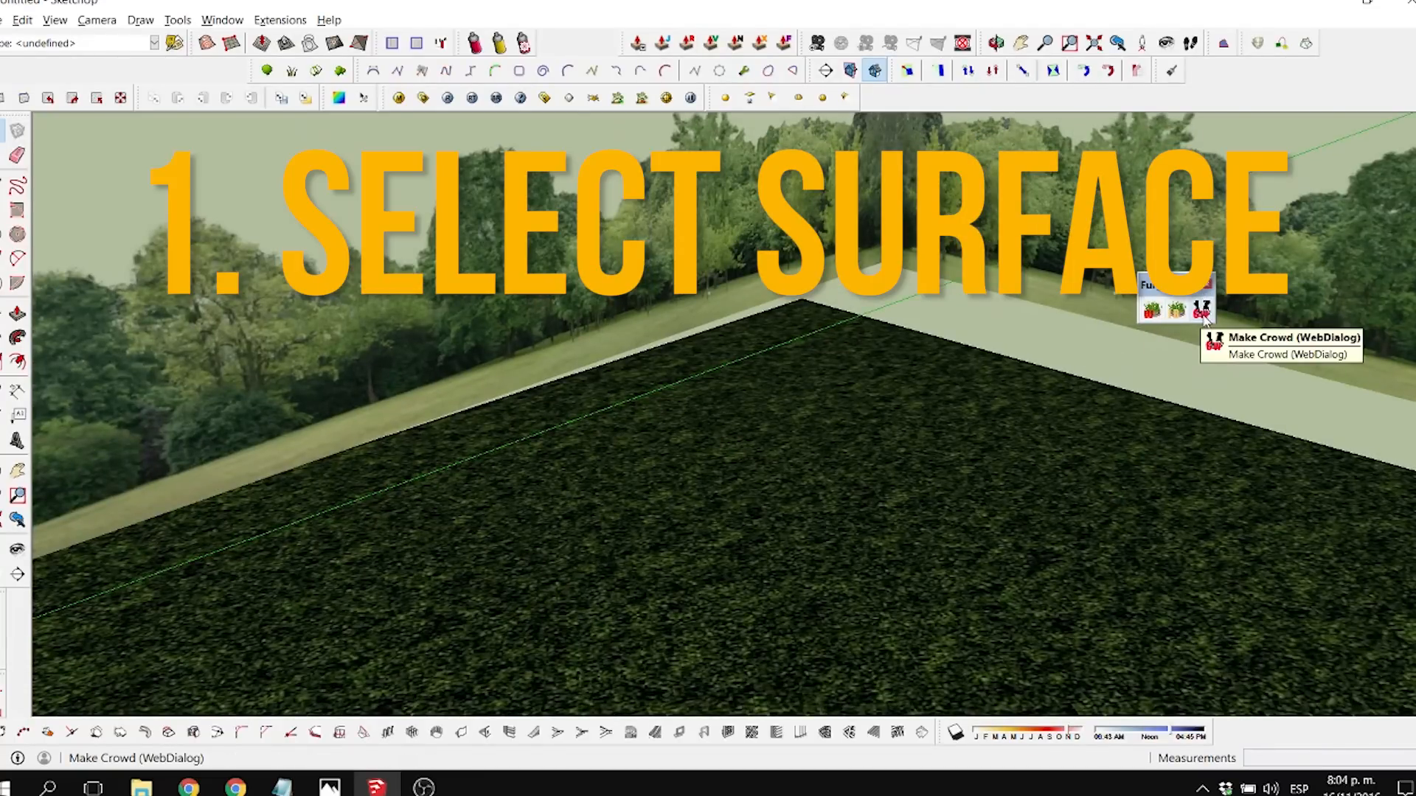
Launch Fur's Make Crowd tool on the grass surface to open crowd place settings
click(1201, 313)
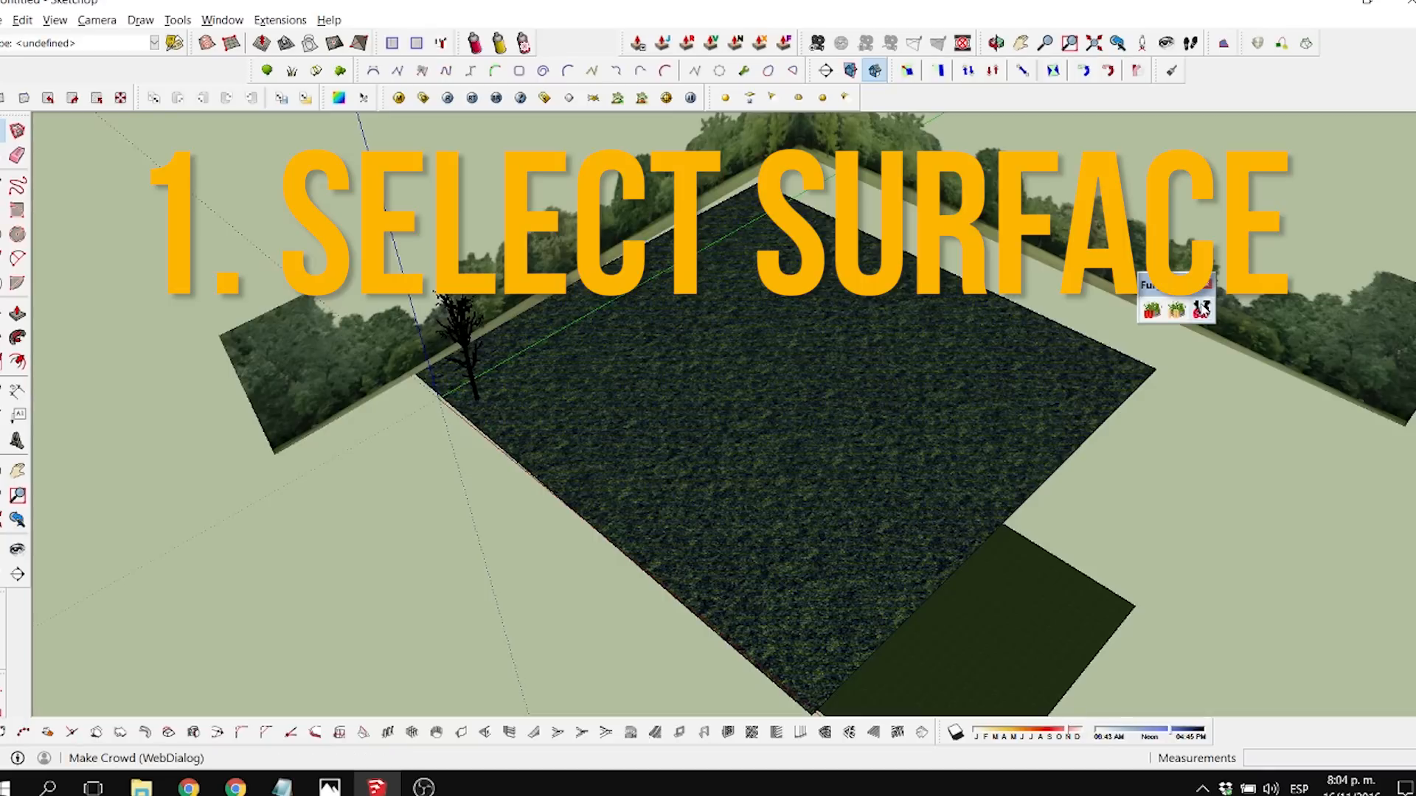
click(1200, 309)
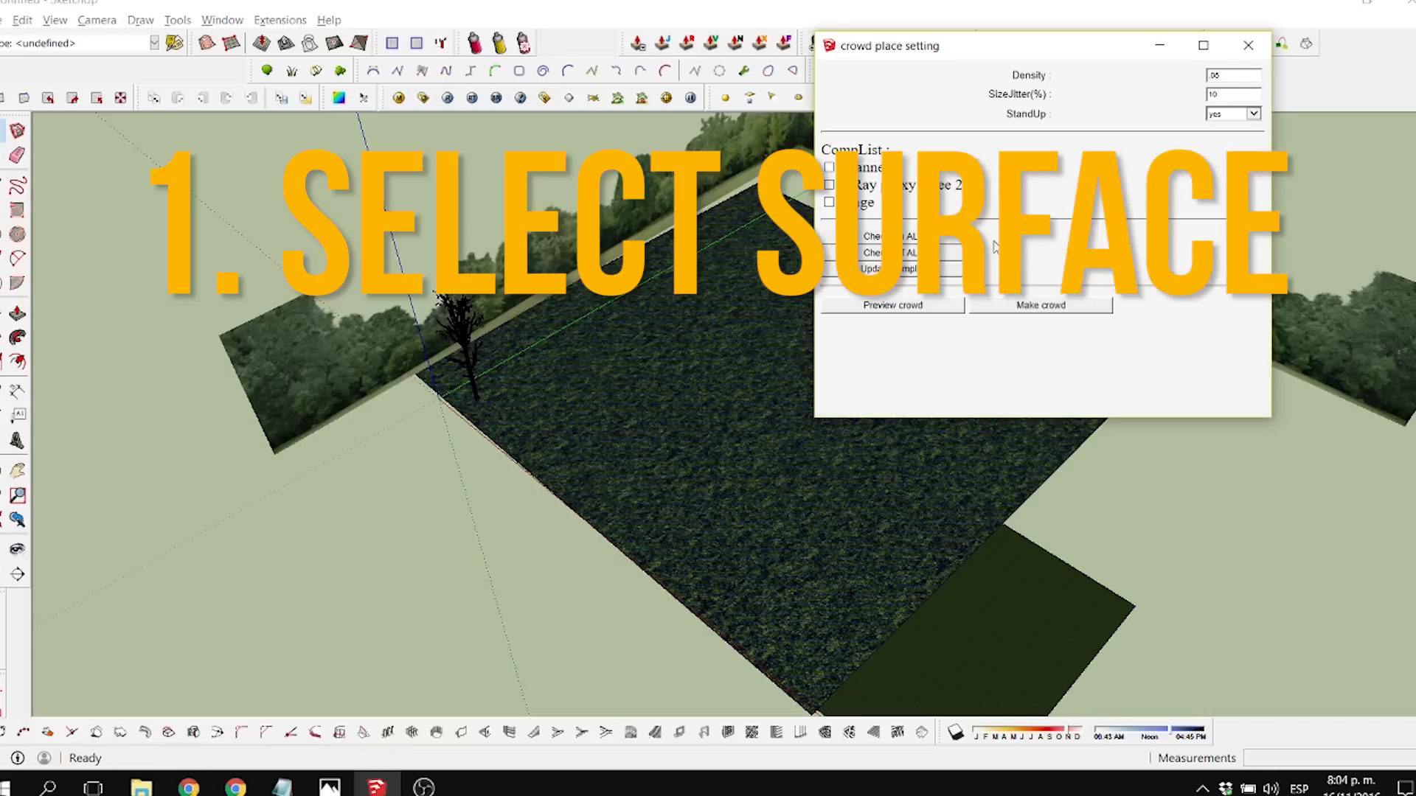
Include the V-Ray proxy tree 2 and set the crowd density to .02
click(830, 183)
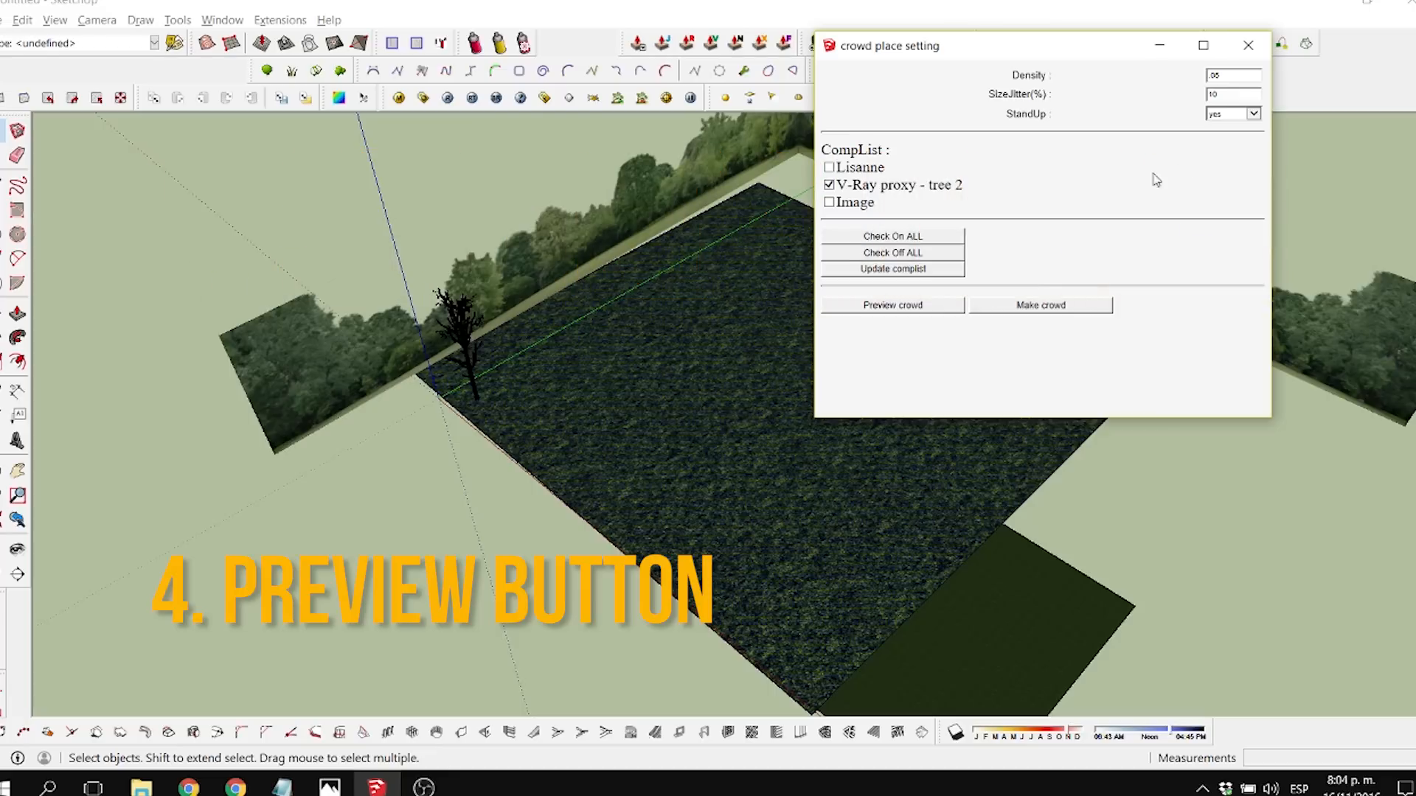
click(1227, 74)
text(1)
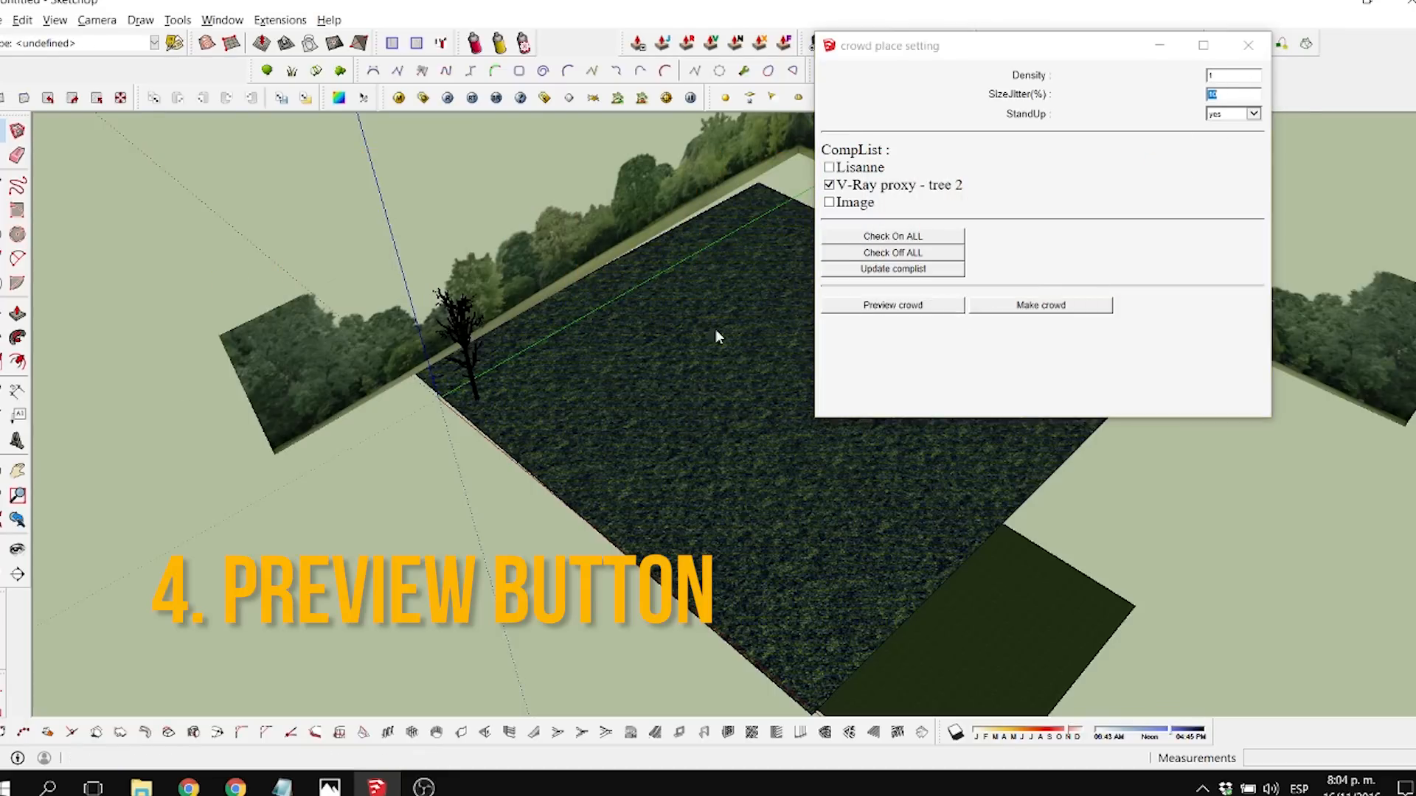
click(893, 306)
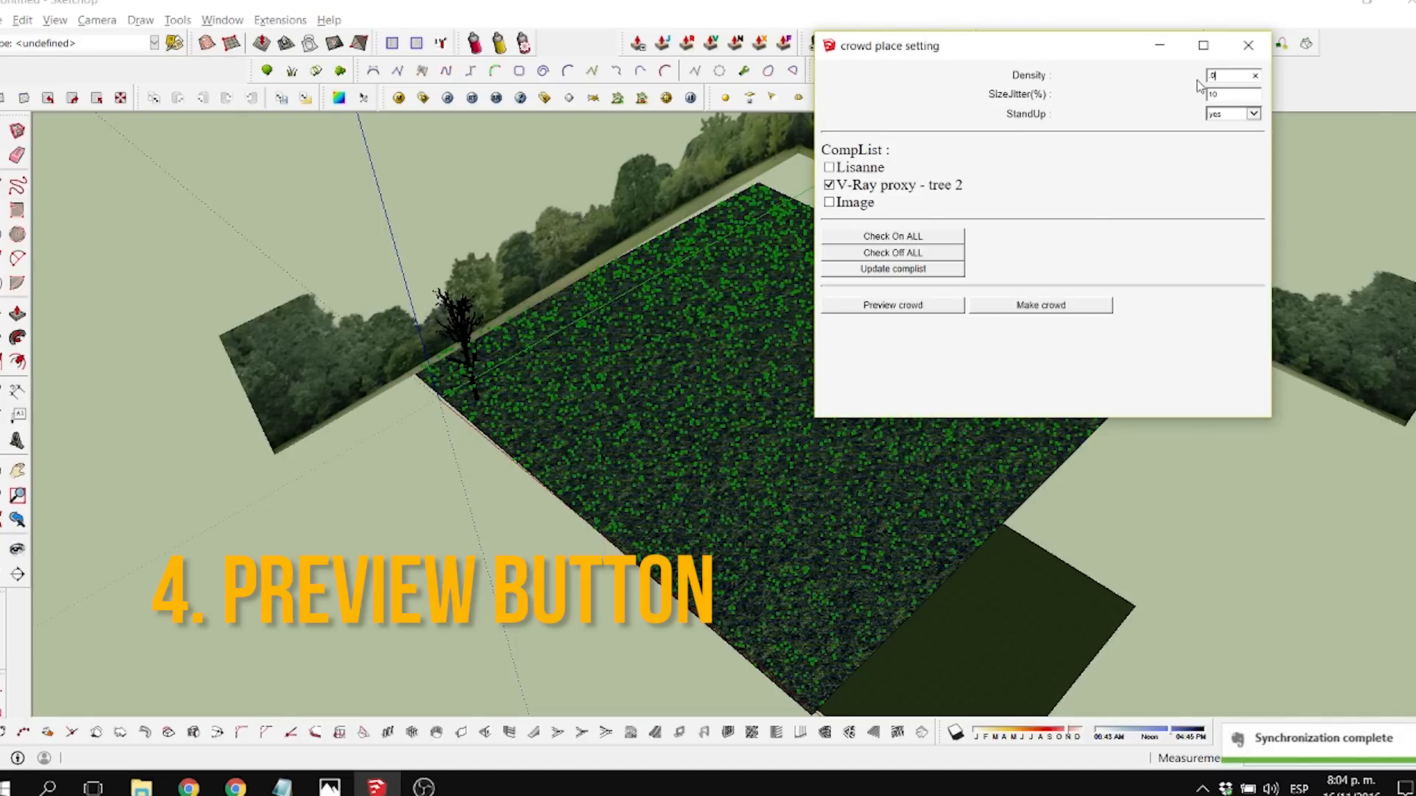
click(892, 305)
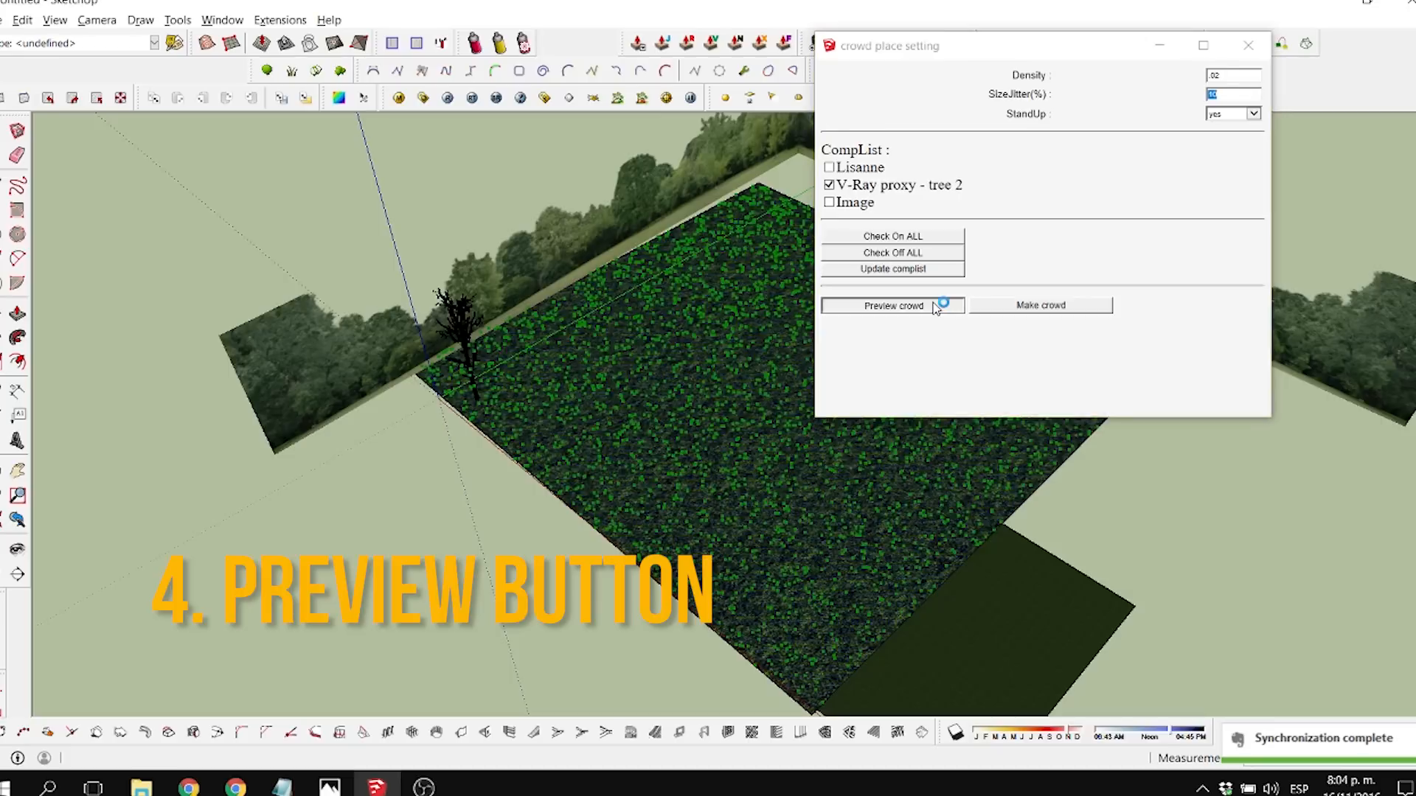
Preview the sparser placement points and generate the tree crowd on the grass
click(892, 306)
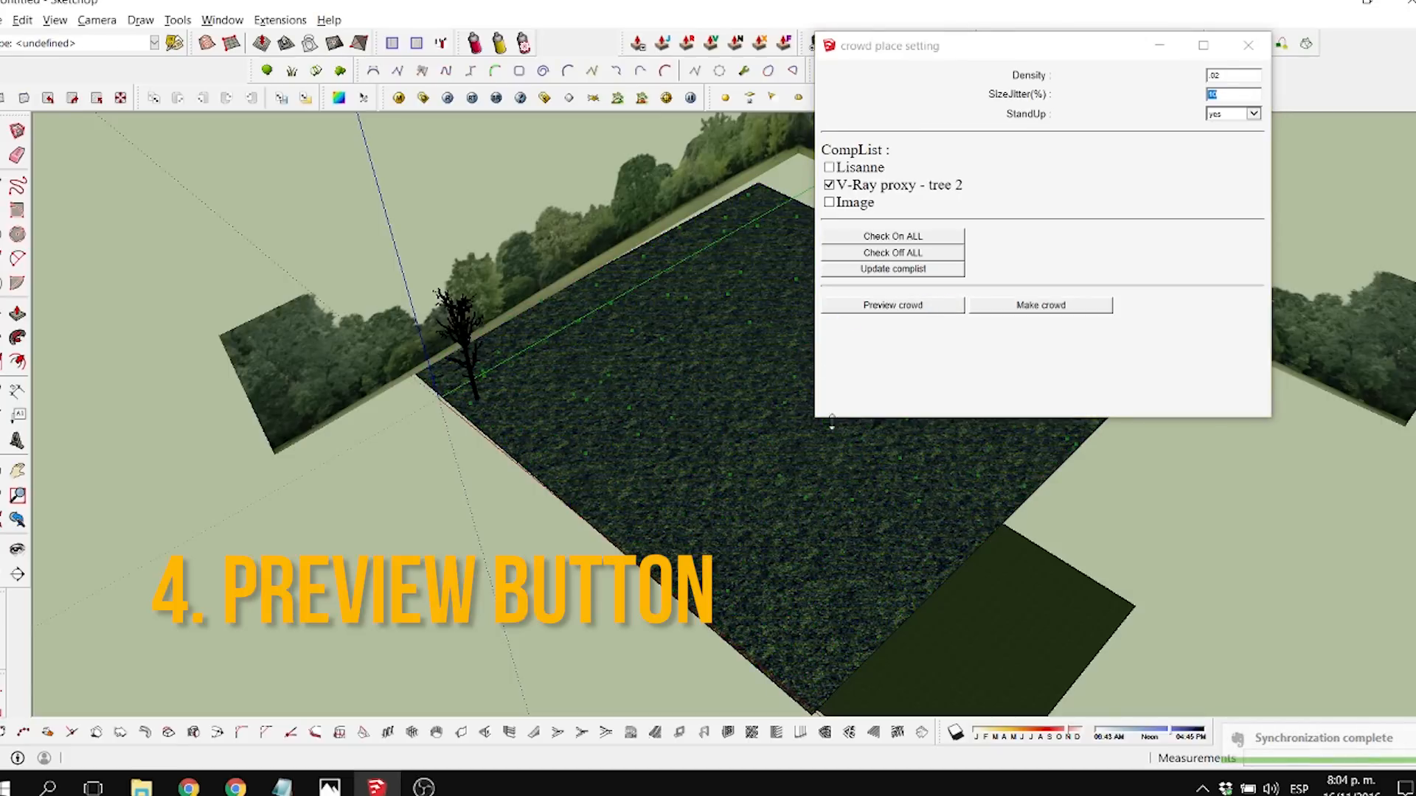
click(1040, 306)
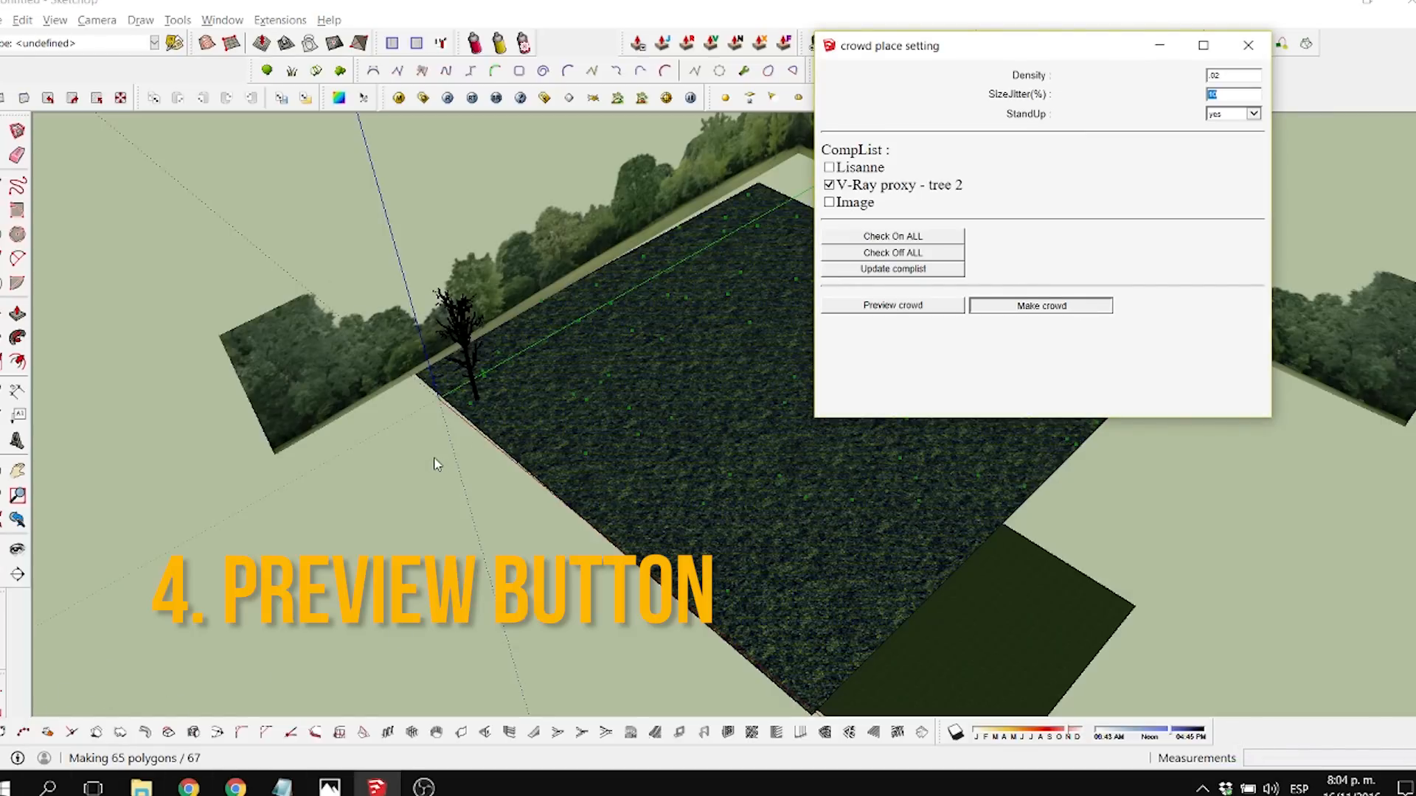
click(892, 306)
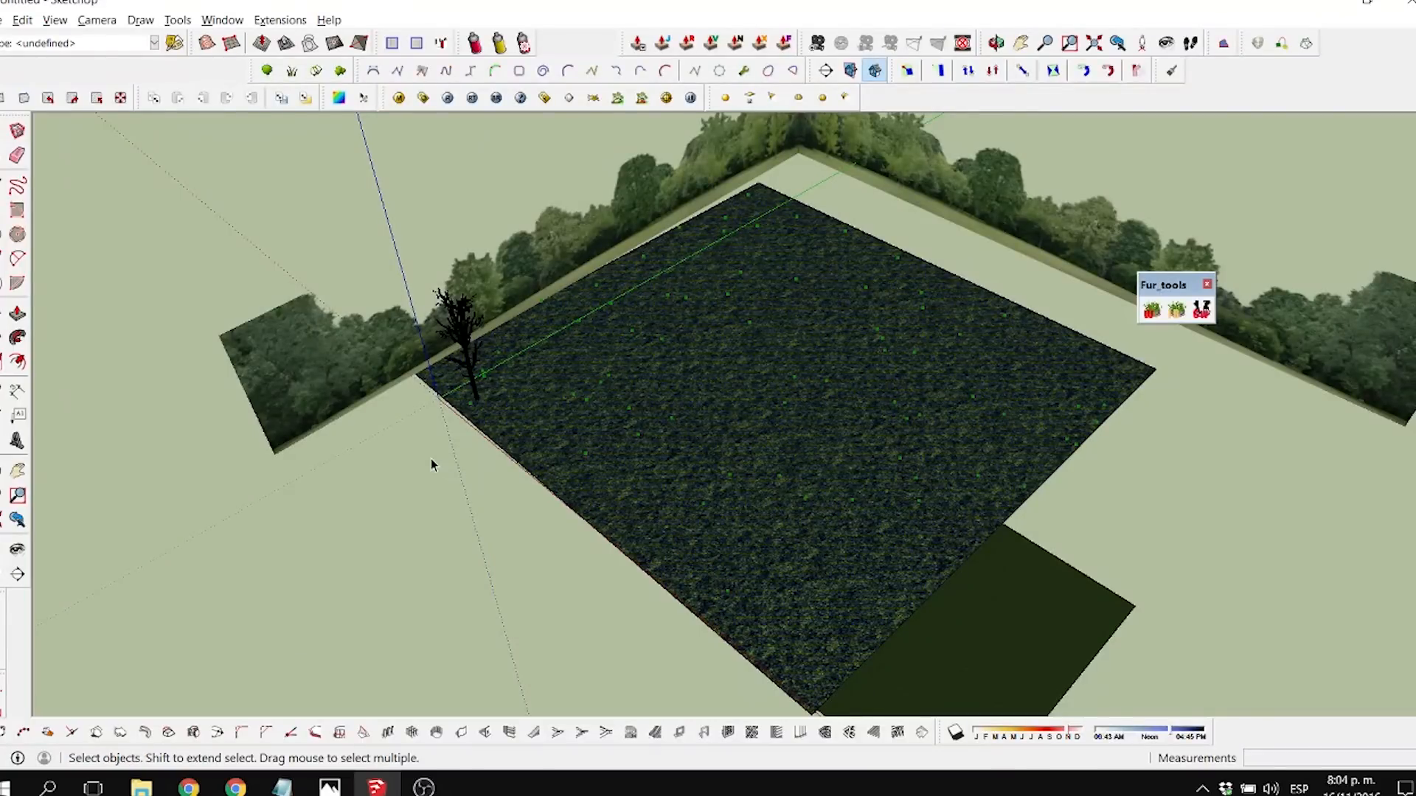
mouse_move(4, 415)
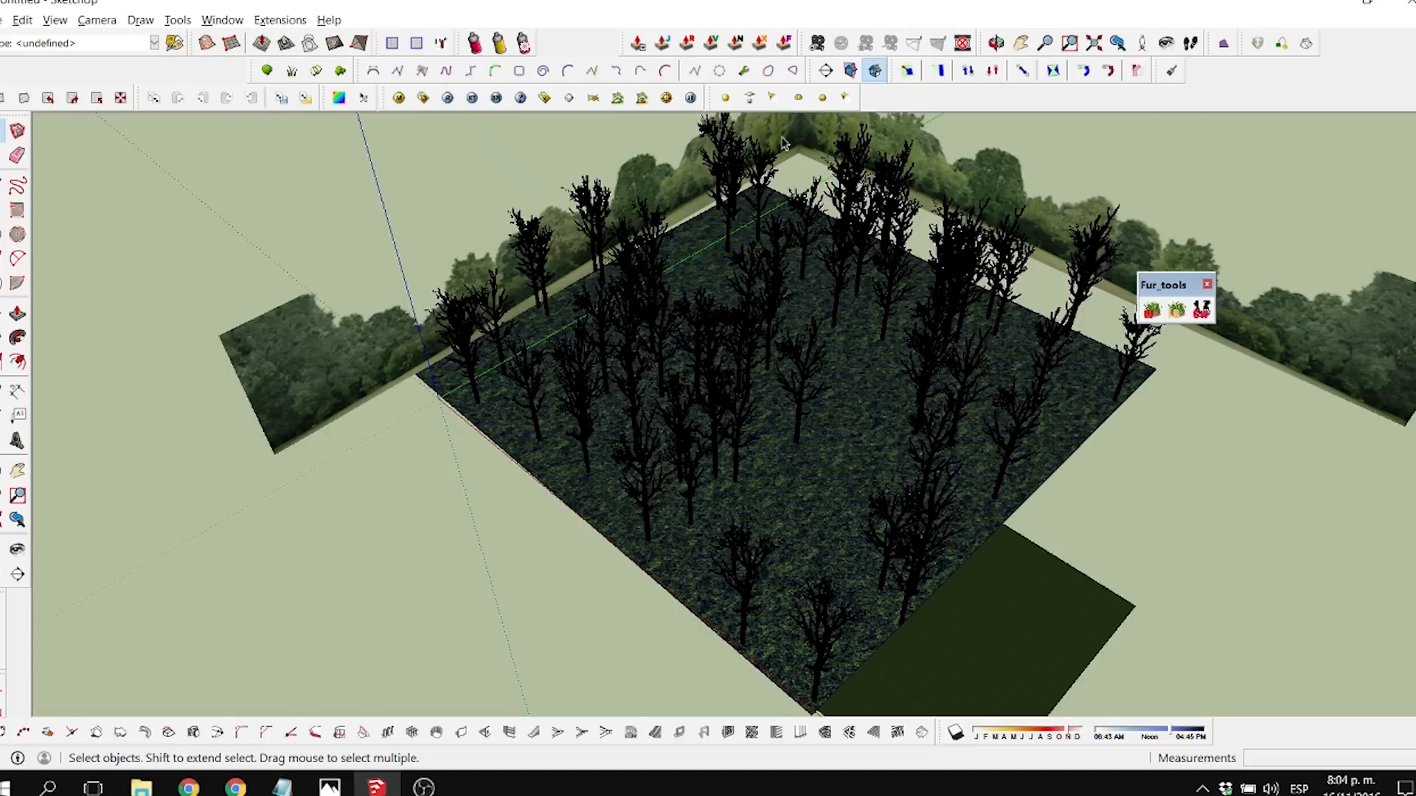
mouse_move(815, 421)
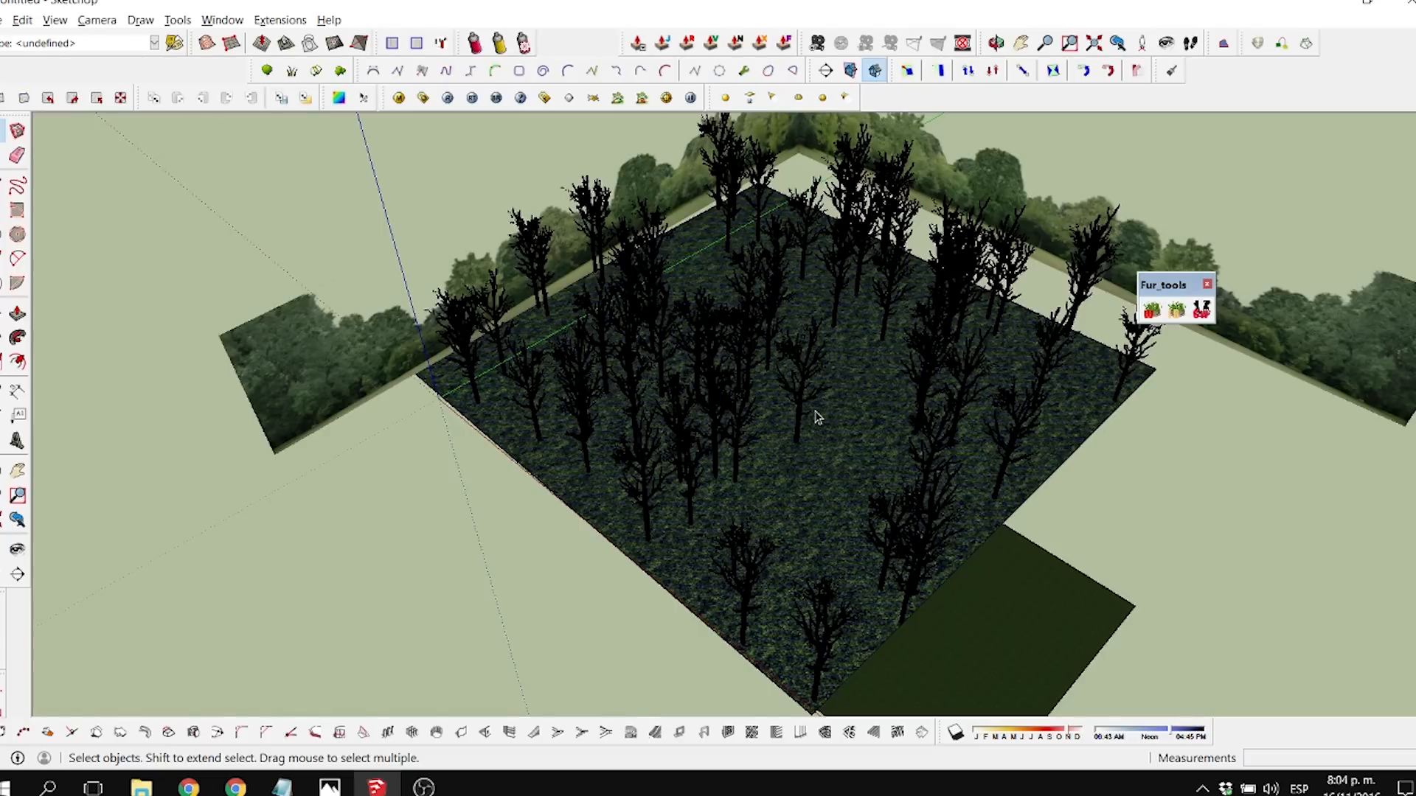